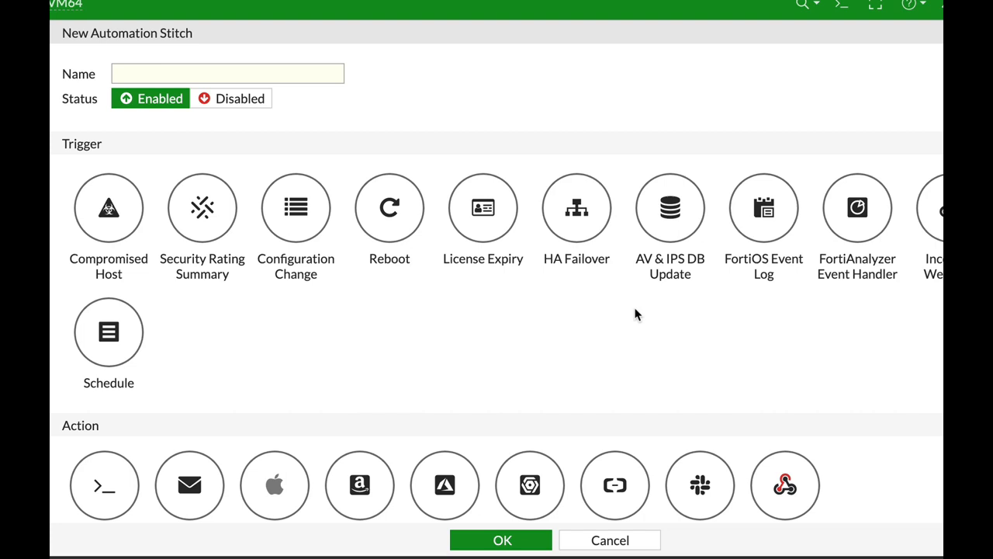
{"action": "mouse_move", "coordinate": [561, 314]}
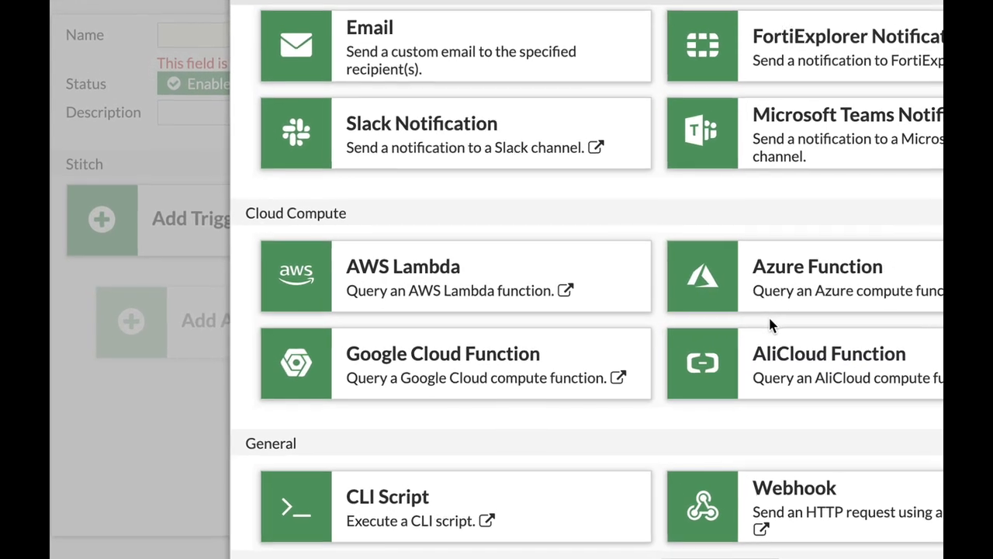
Step: Scroll through the existing stitches listed on the Automation page
{"action": "scroll", "scroll_direction": "down", "scroll_amount": 3}
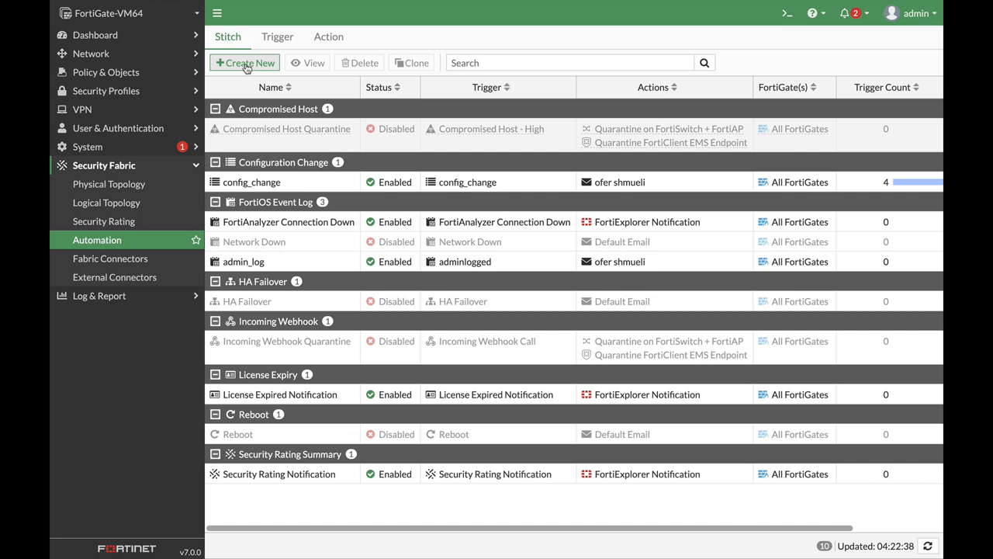
Step: Review the Trigger and Action lists, then return to the Stitch list
{"action": "left_click", "coordinate": [277, 37]}
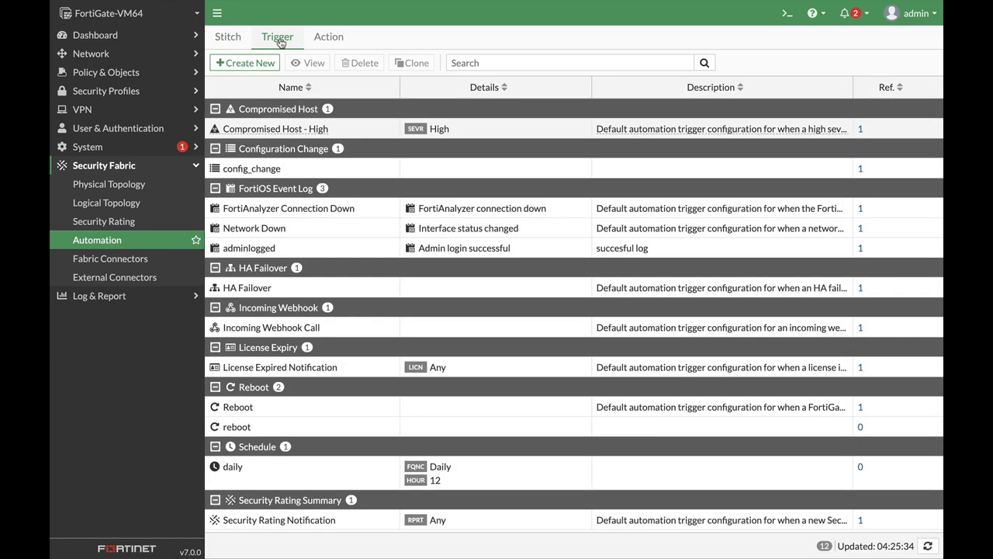
{"action": "left_click", "coordinate": [329, 38]}
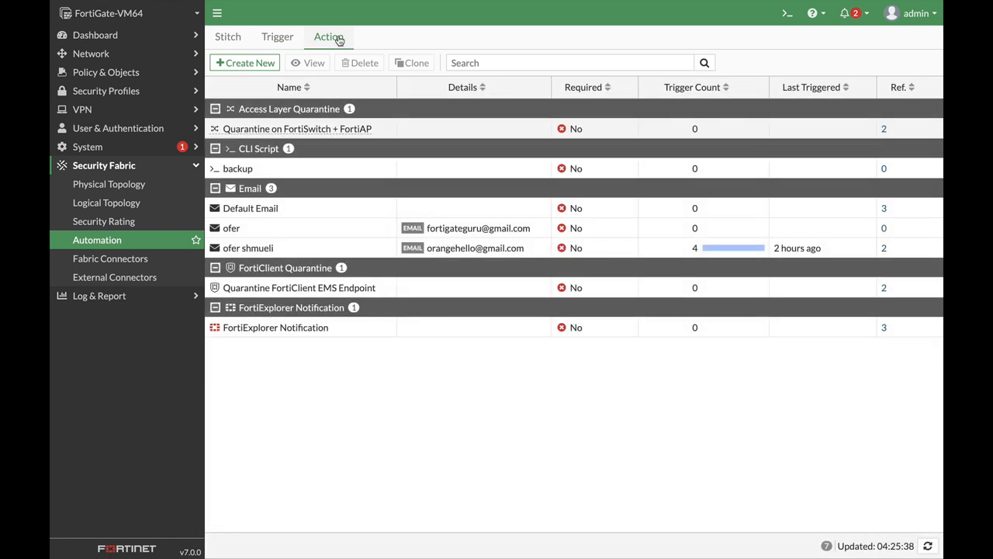
{"action": "mouse_move", "coordinate": [462, 180]}
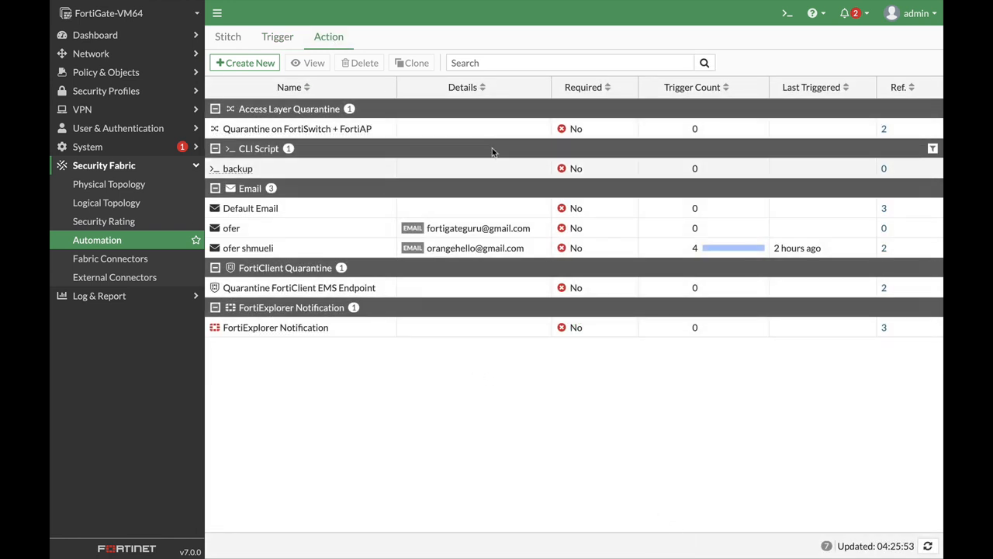
{"action": "left_click", "coordinate": [226, 37]}
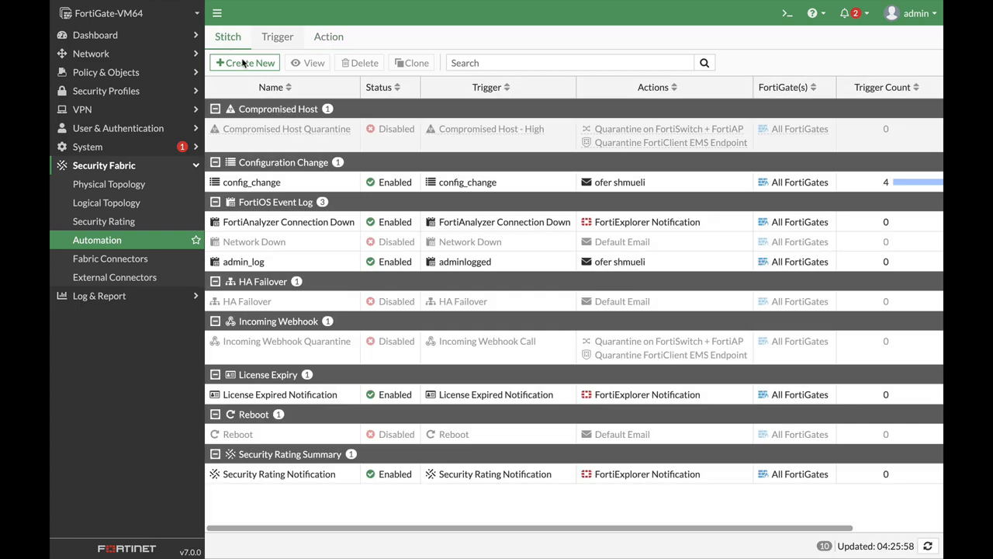
Step: Start a new automation stitch and name it 'reboot'
{"action": "left_click", "coordinate": [246, 62]}
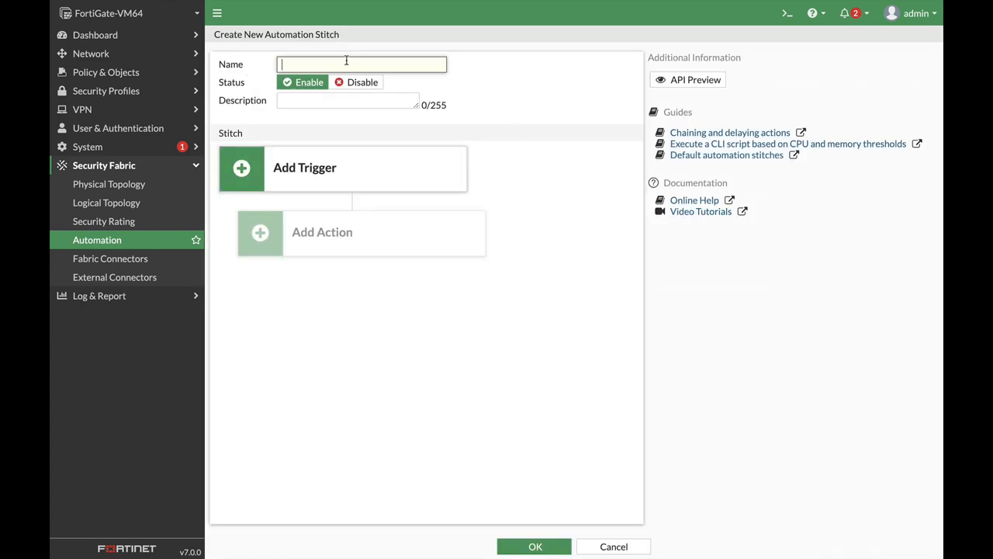
{"action": "type", "text": "rebo"}
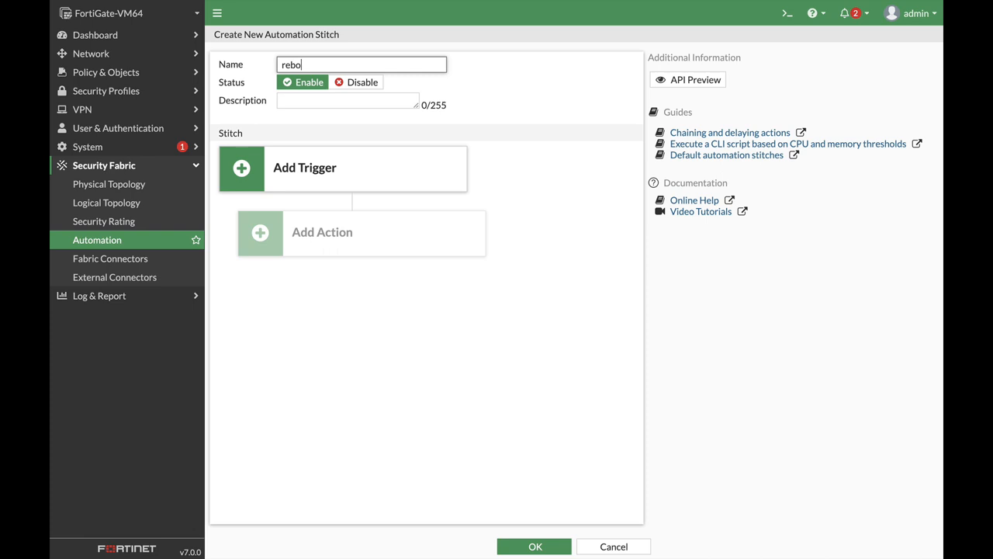
{"action": "type", "text": "o"}
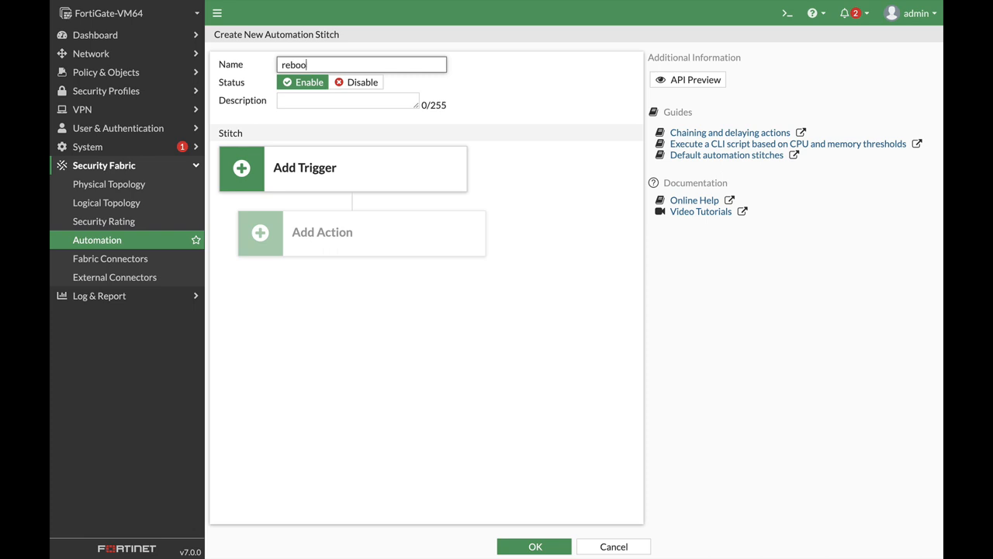
{"action": "mouse_move", "coordinate": [416, 231]}
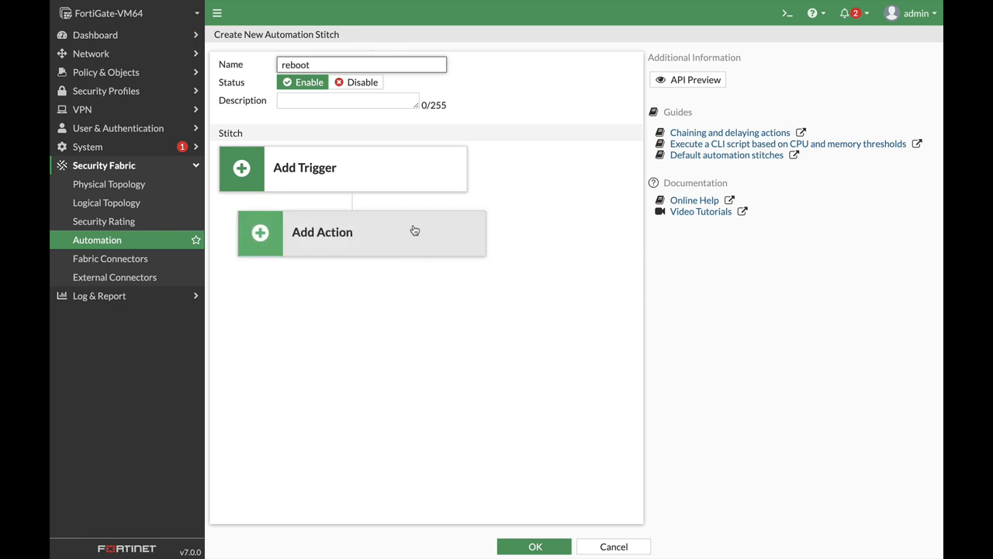
{"action": "mouse_move", "coordinate": [347, 177]}
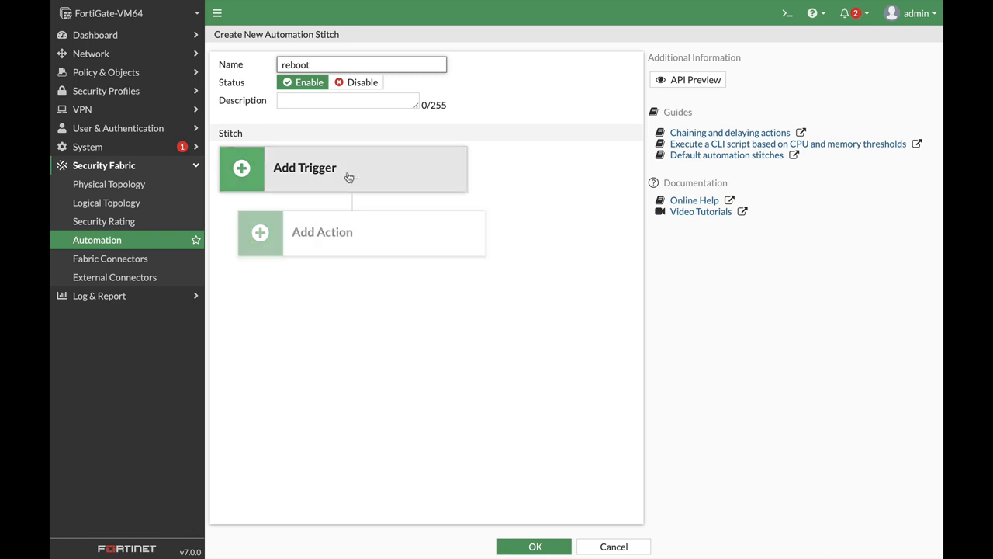
{"action": "mouse_move", "coordinate": [304, 208]}
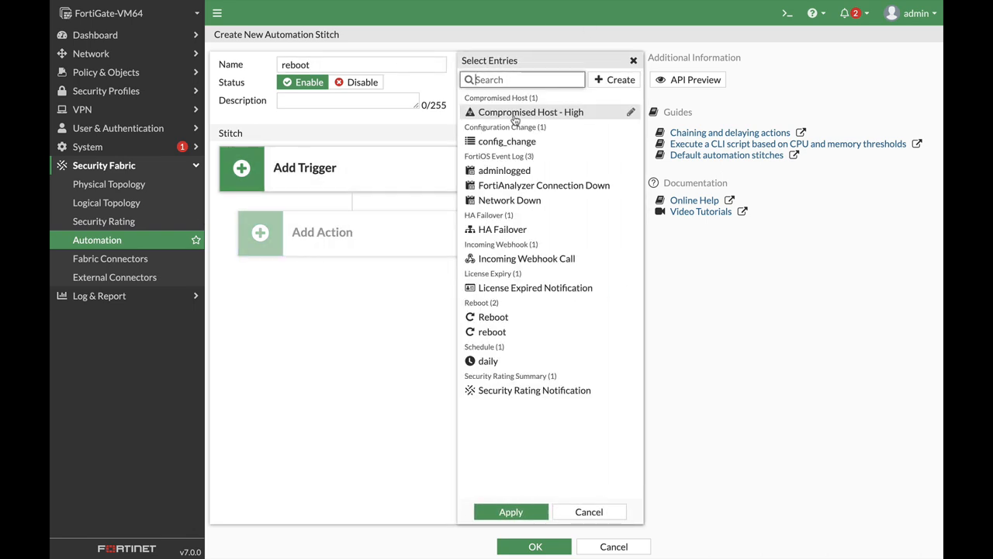
{"action": "mouse_move", "coordinate": [543, 185]}
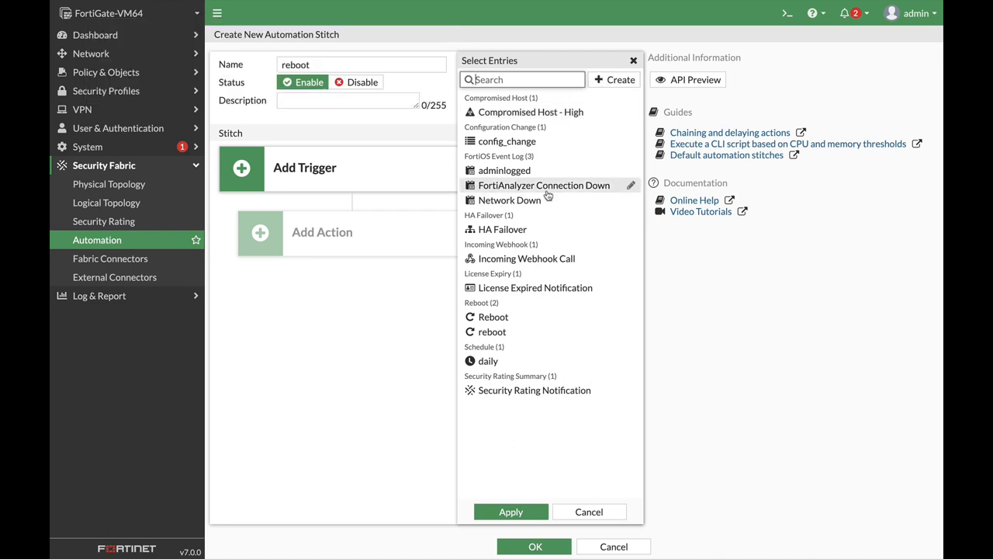
{"action": "mouse_move", "coordinate": [561, 292]}
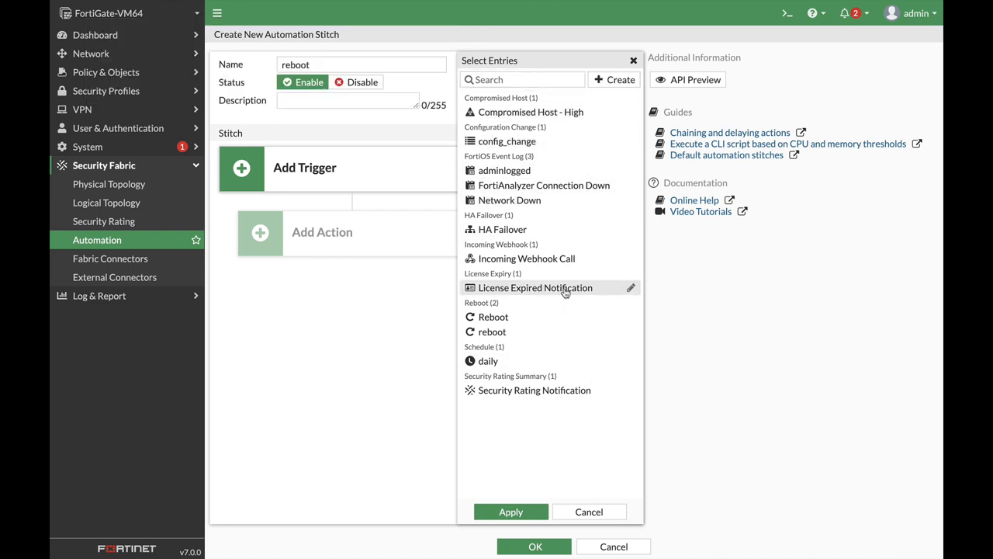
{"action": "mouse_move", "coordinate": [530, 111]}
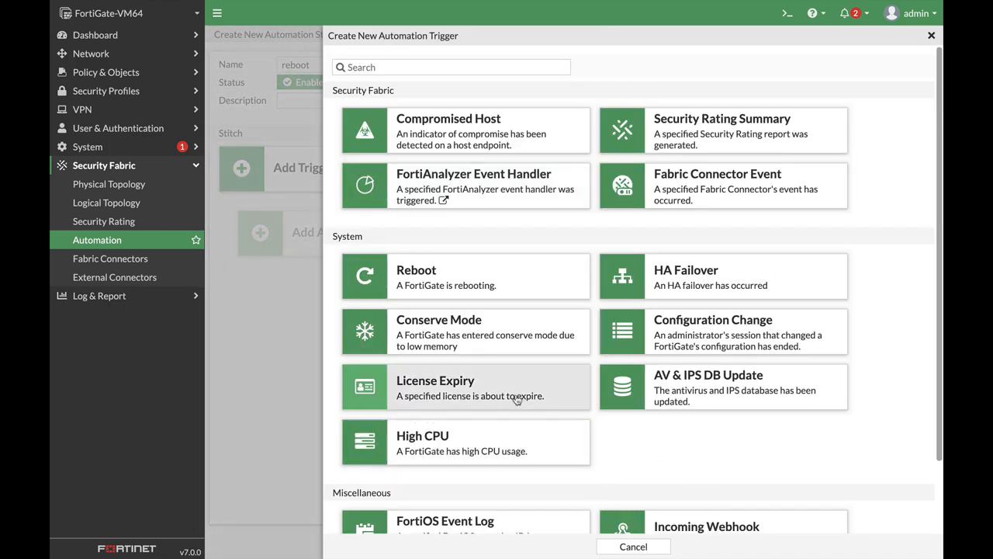
Step: Create a FortiOS Event Log trigger and browse its list of available log events
{"action": "scroll", "scroll_direction": "down", "scroll_amount": 3}
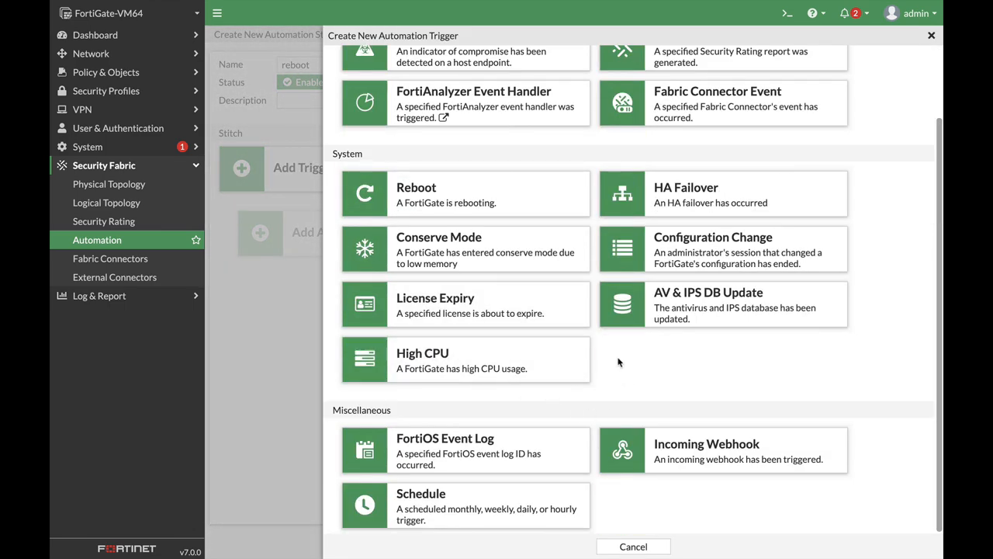
{"action": "left_click", "coordinate": [466, 450]}
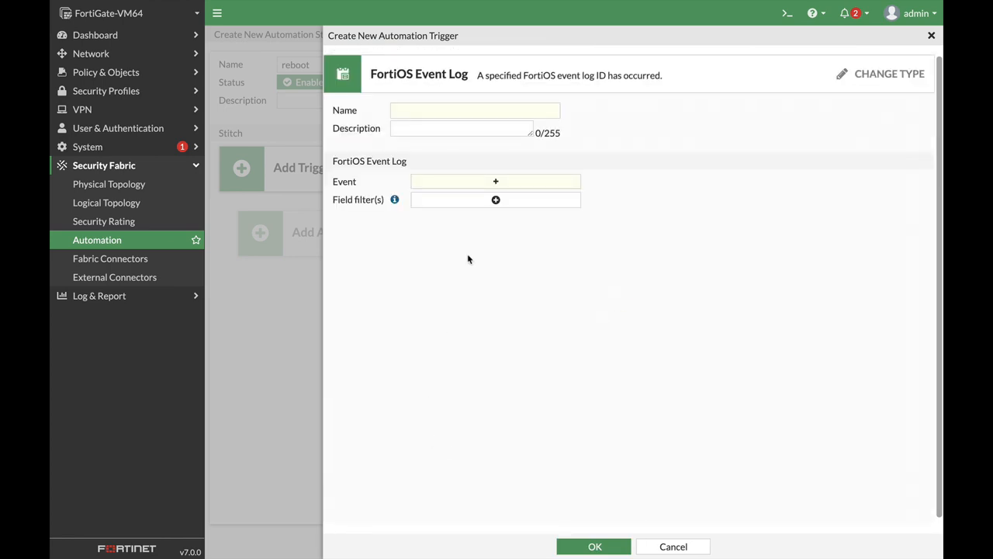
{"action": "left_click", "coordinate": [497, 180]}
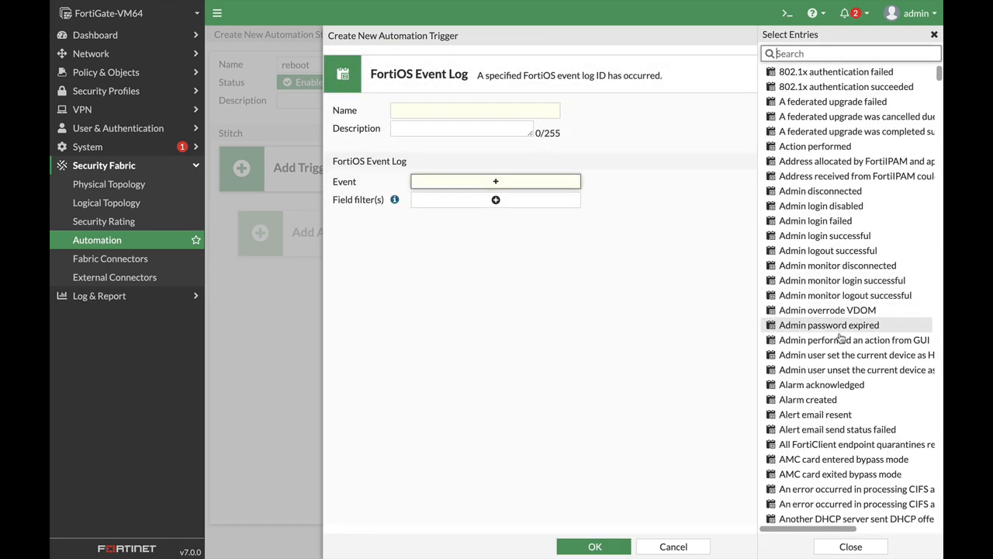
{"action": "scroll", "scroll_direction": "down", "scroll_amount": 3}
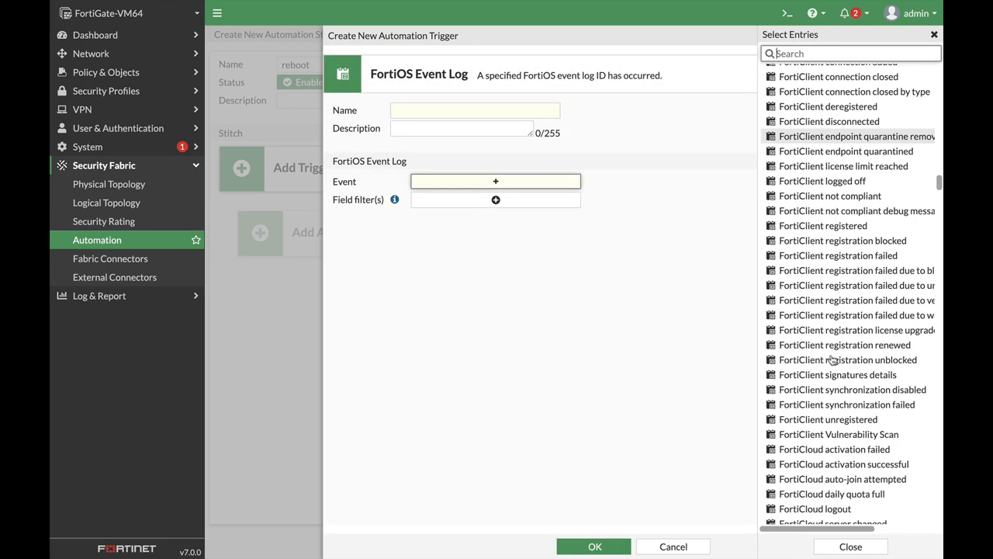
{"action": "scroll", "scroll_direction": "down", "scroll_amount": 3}
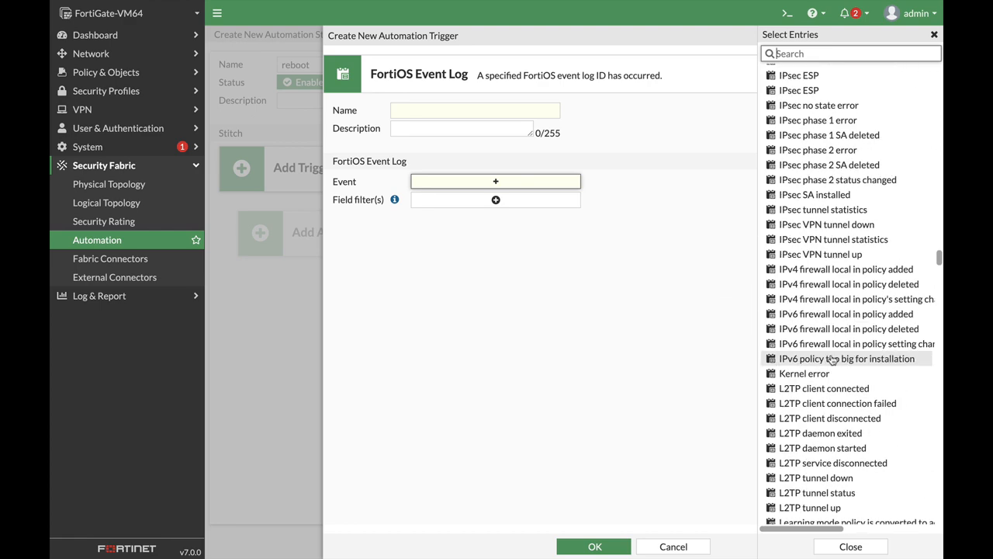
{"action": "scroll", "scroll_direction": "down", "scroll_amount": 3}
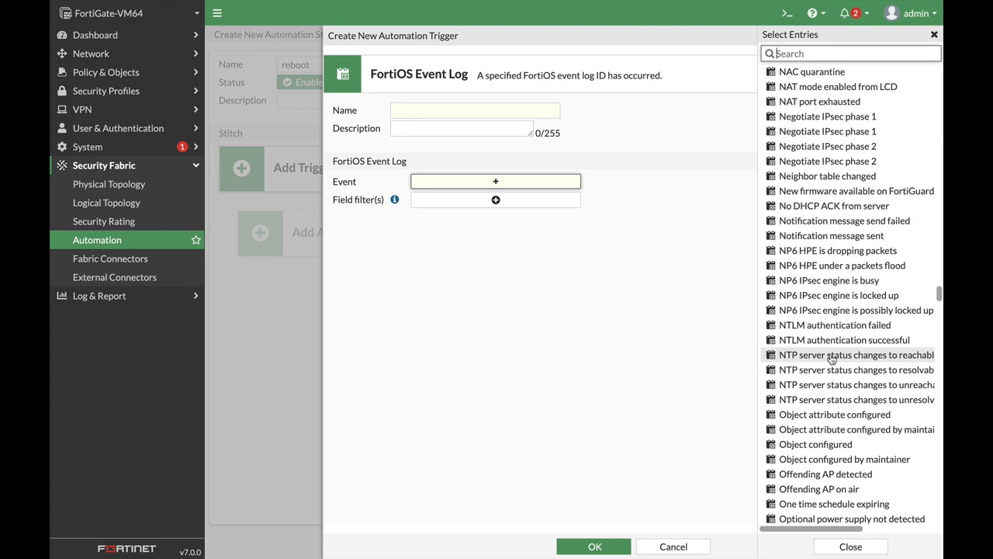
{"action": "scroll", "scroll_direction": "down", "scroll_amount": 3}
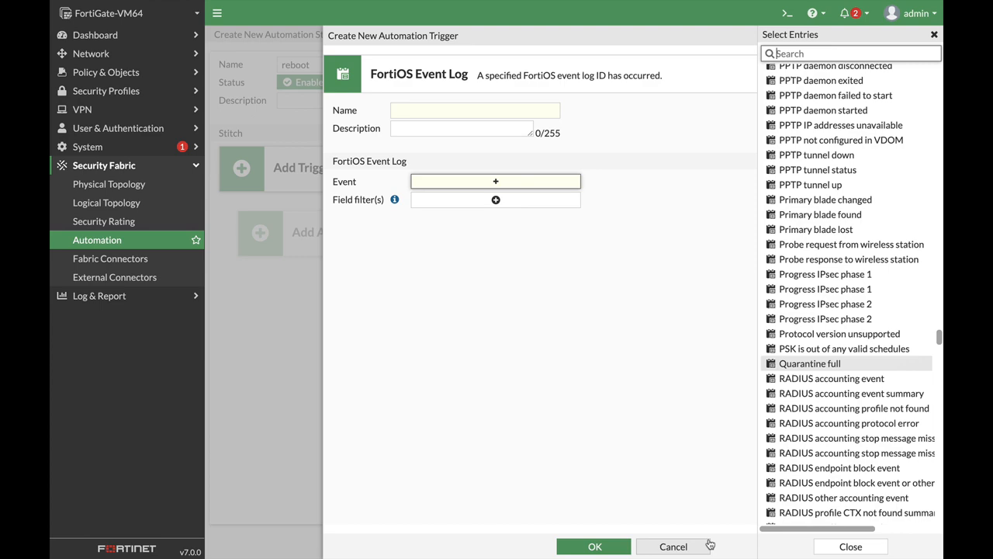
Step: Create a Reboot-type trigger named 'reboot_machine_01'
{"action": "left_click", "coordinate": [674, 546]}
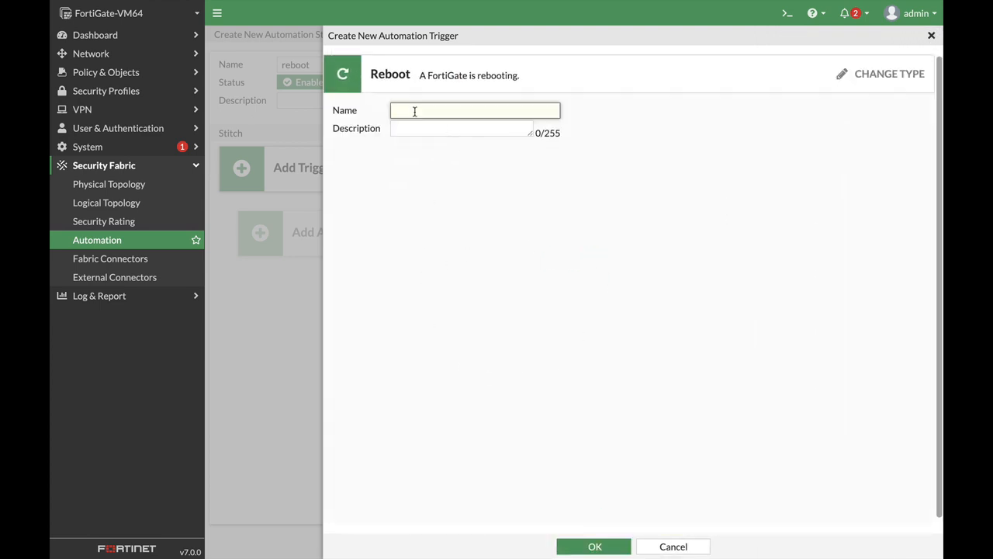
{"action": "type", "text": "reboot_m"}
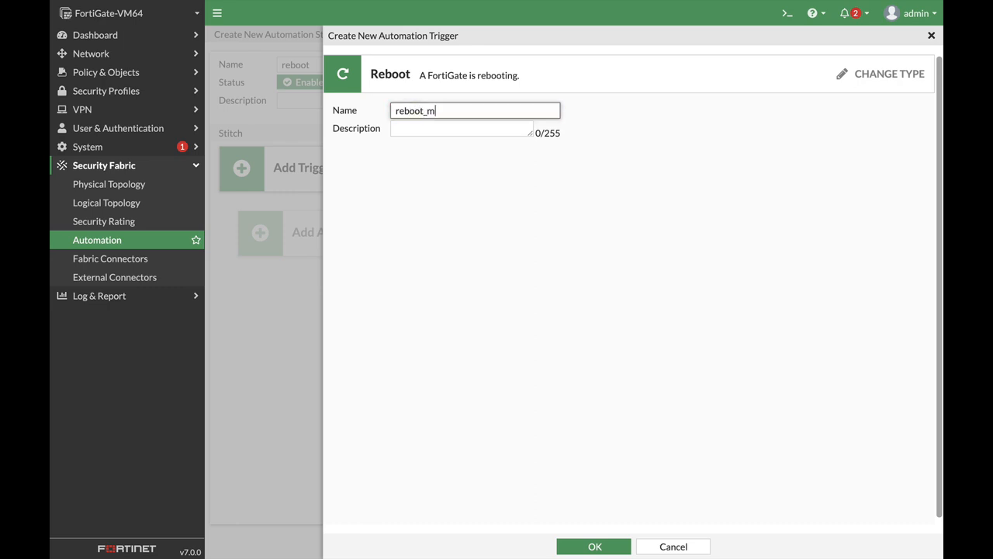
{"action": "type", "text": "achine"}
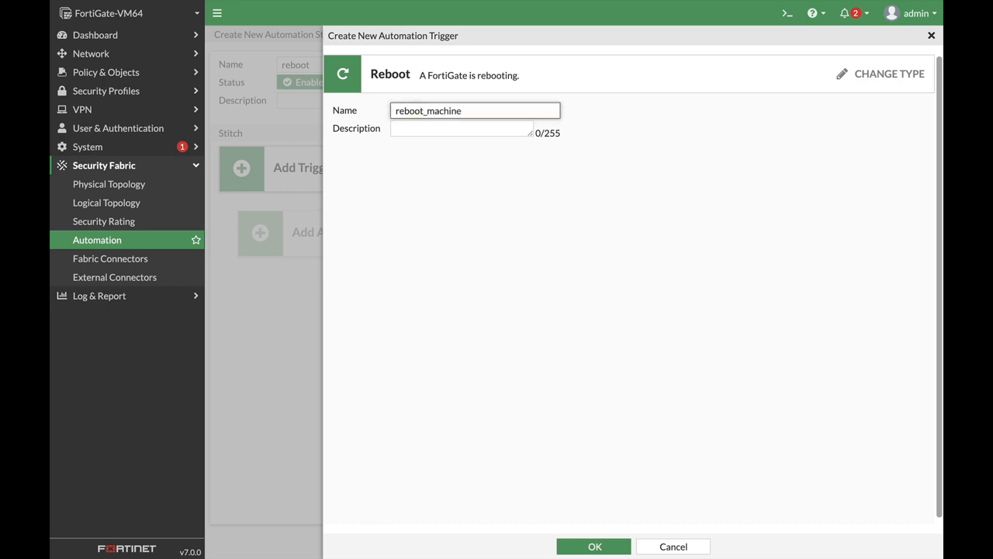
{"action": "type", "text": "_"}
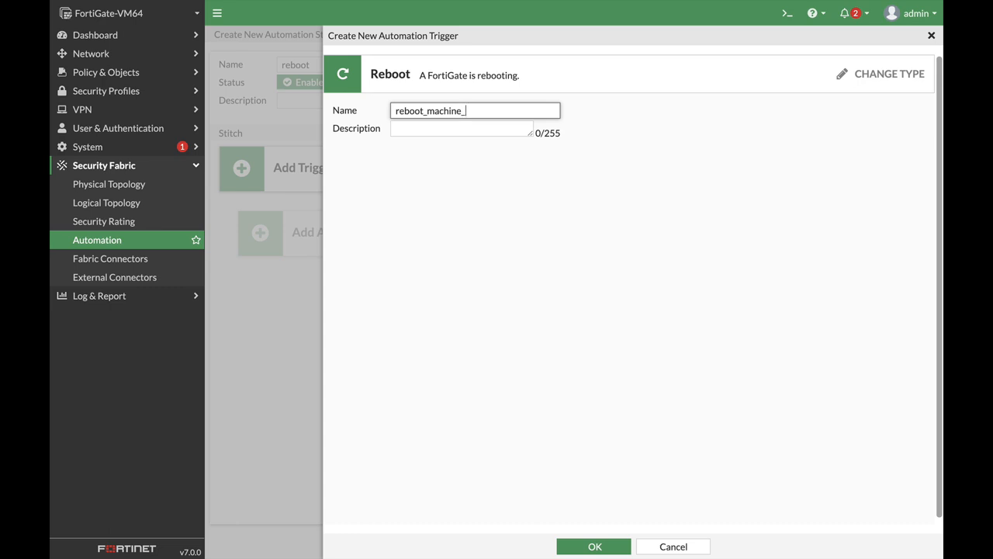
{"action": "type", "text": "01"}
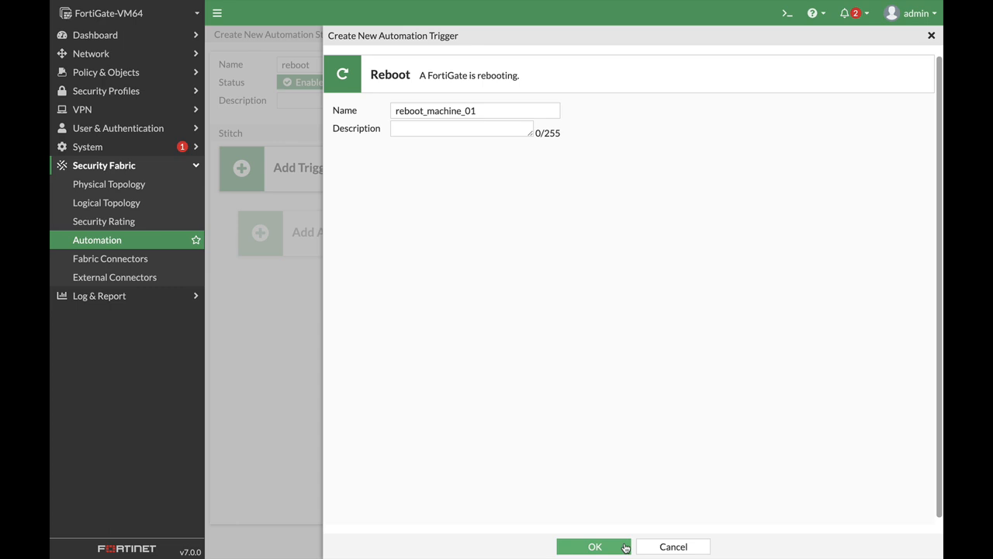
{"action": "left_click", "coordinate": [594, 547]}
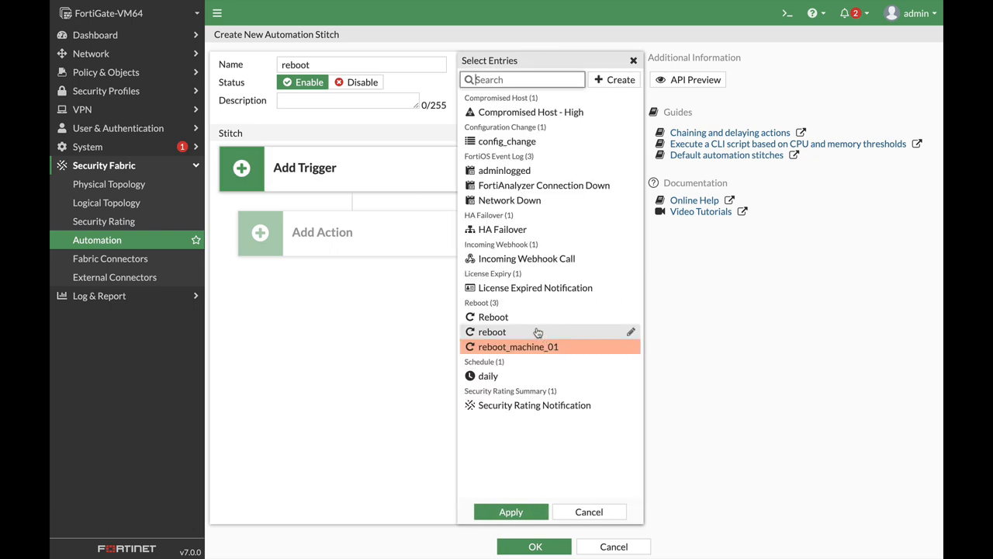
Step: Attach the reboot trigger to the stitch and browse the catalogue of action types
{"action": "left_click", "coordinate": [511, 512]}
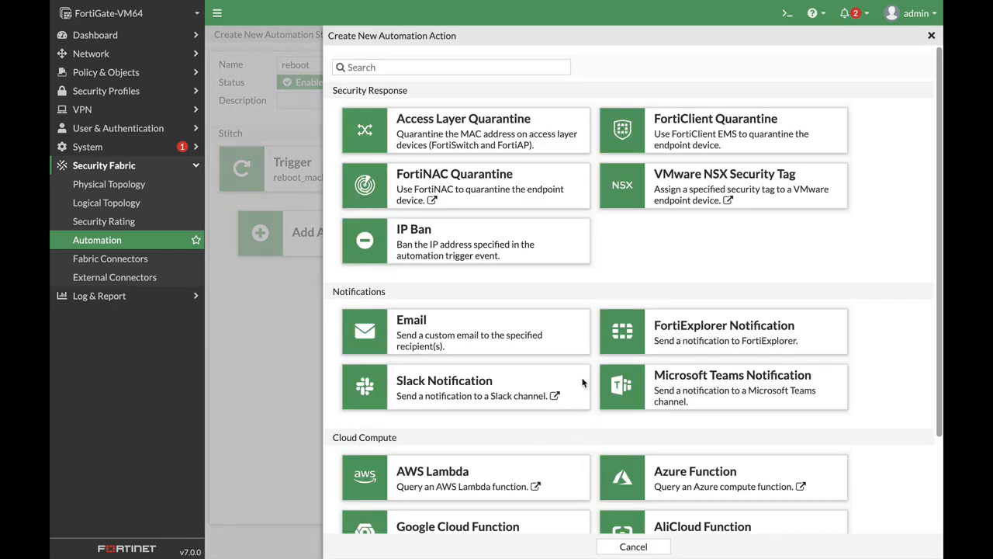
{"action": "scroll", "scroll_direction": "down", "scroll_amount": 3}
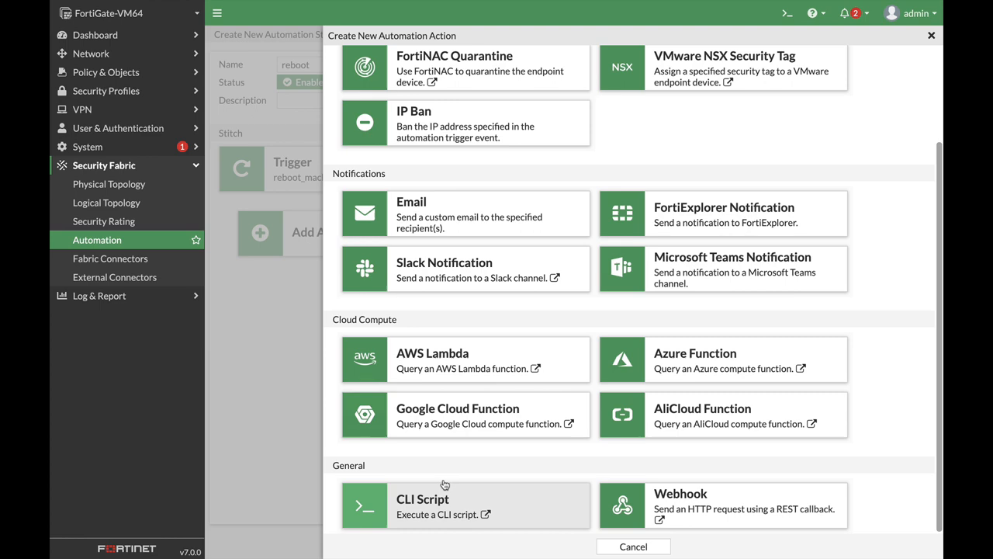
{"action": "left_click", "coordinate": [465, 505]}
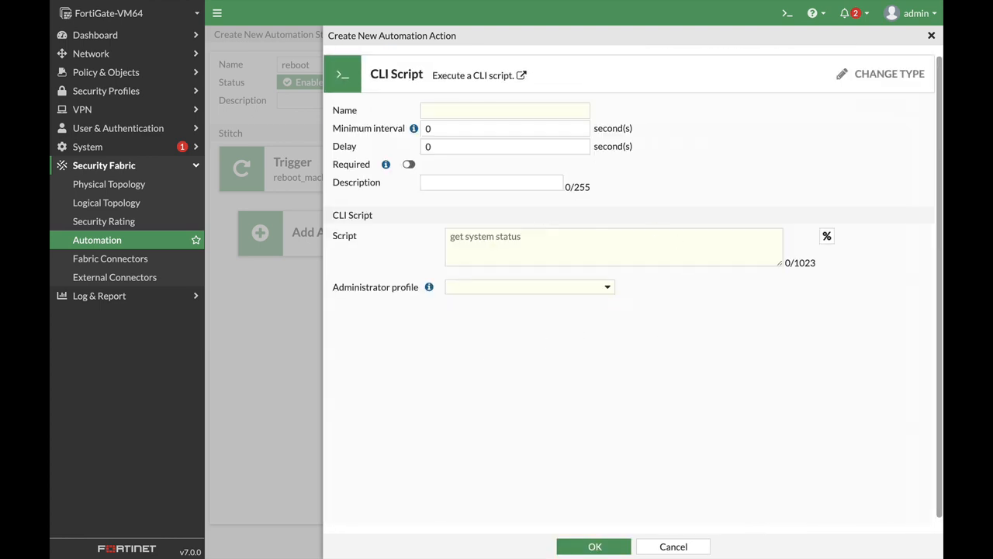
{"action": "left_click", "coordinate": [881, 73]}
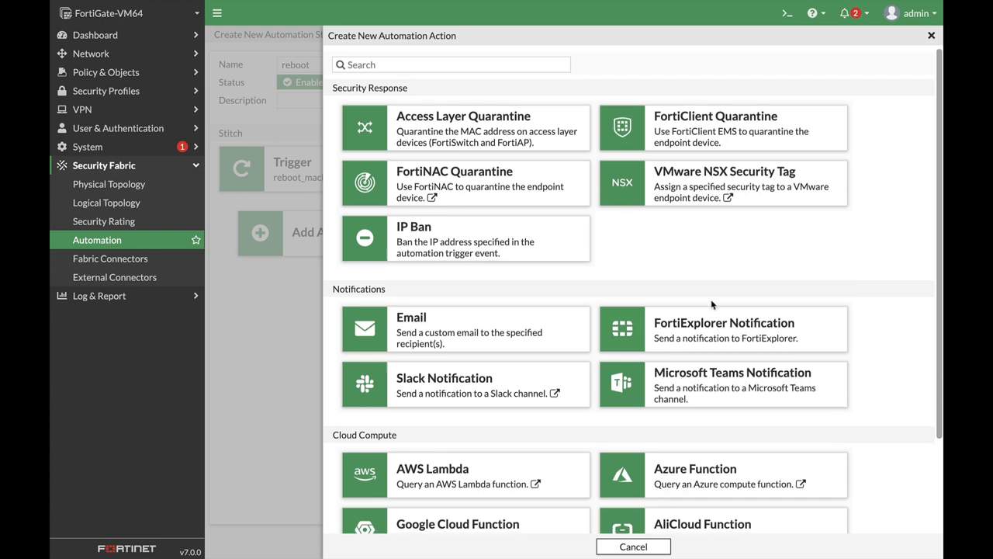
{"action": "scroll", "scroll_direction": "down", "scroll_amount": 3}
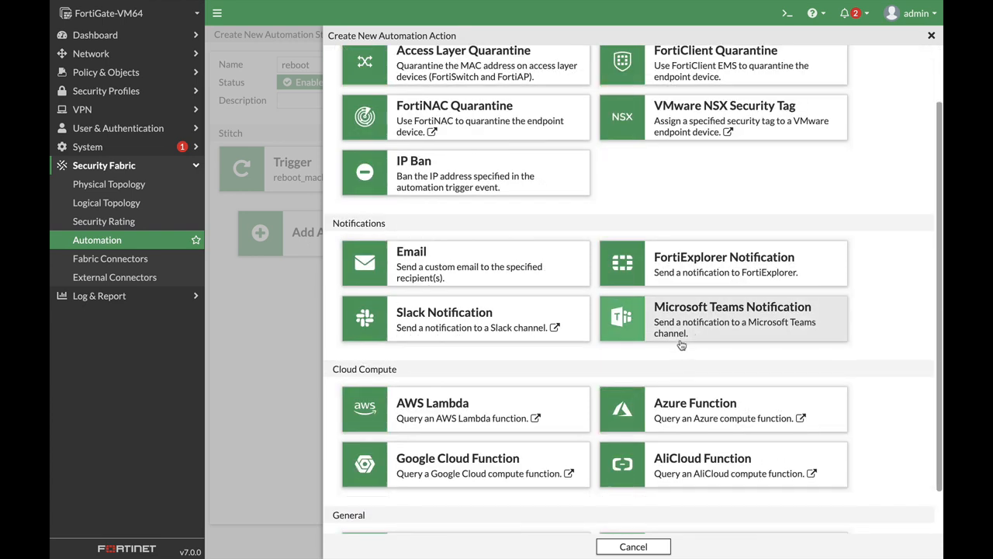
{"action": "mouse_move", "coordinate": [683, 340]}
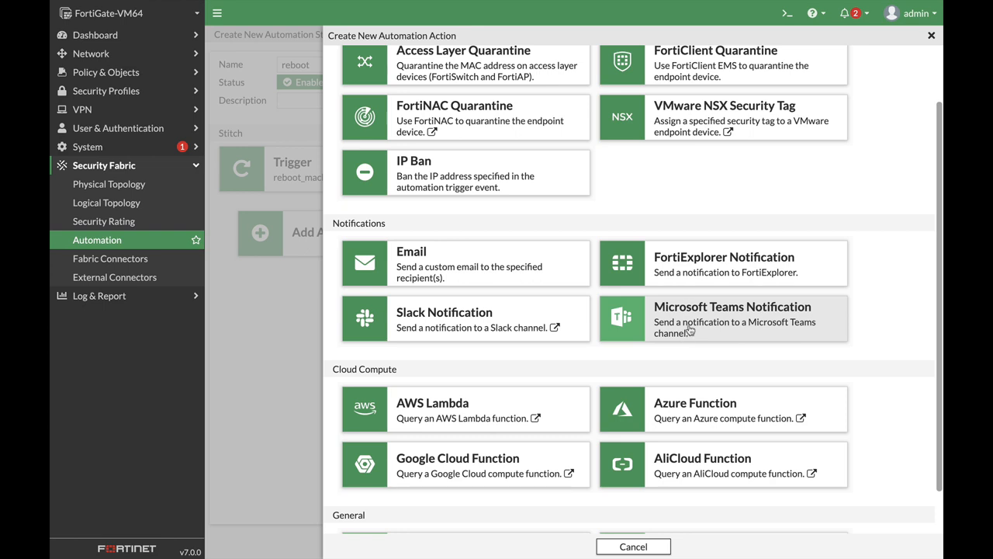
{"action": "mouse_move", "coordinate": [692, 336]}
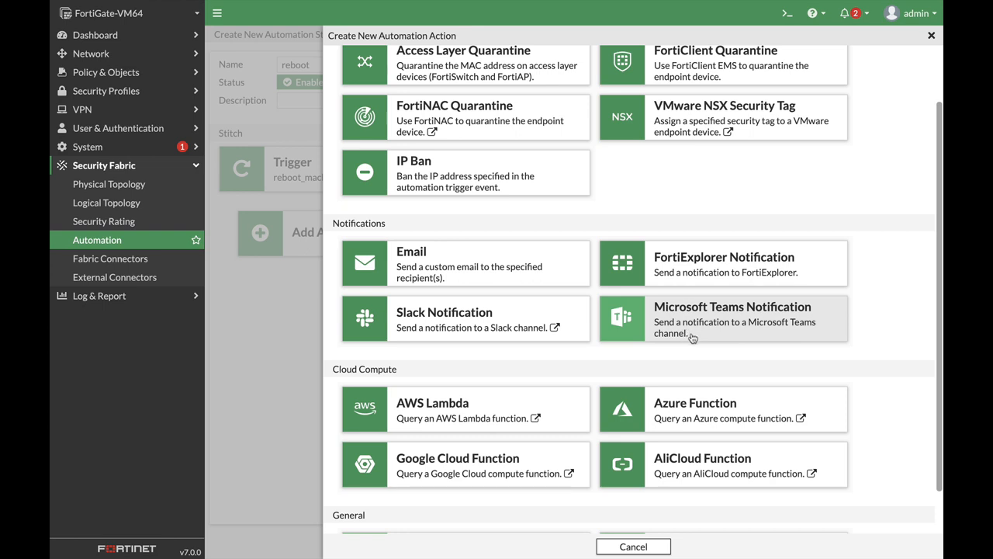
{"action": "mouse_move", "coordinate": [665, 372]}
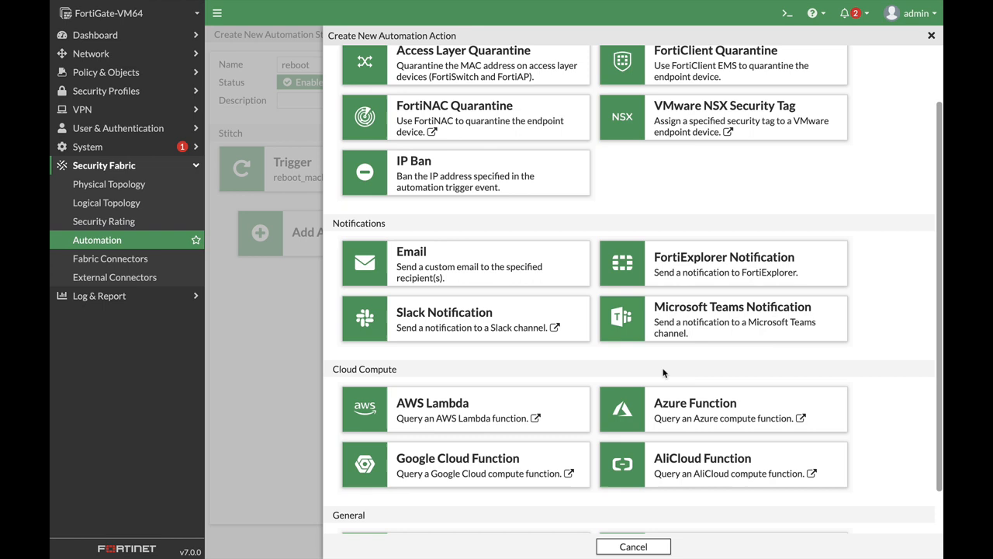
{"action": "mouse_move", "coordinate": [660, 355]}
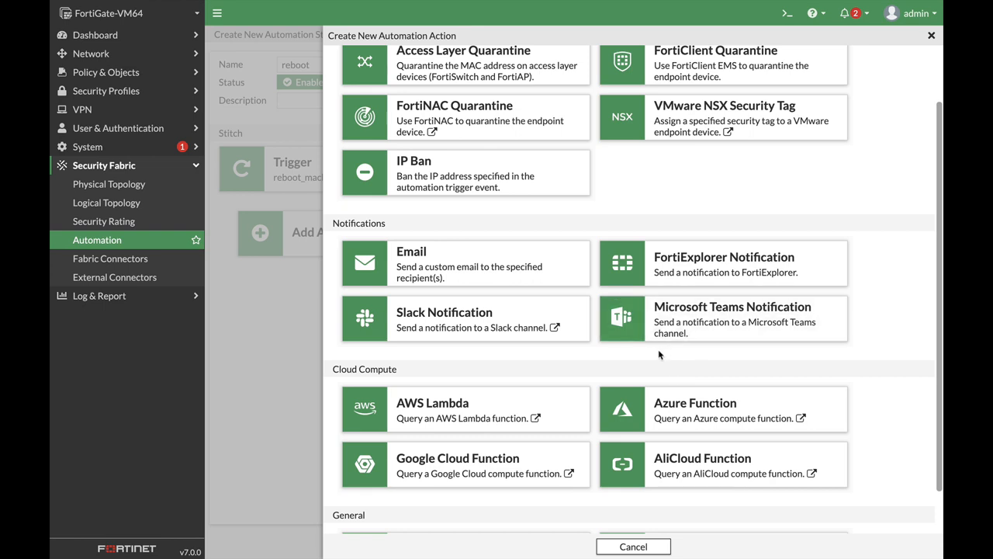
{"action": "mouse_move", "coordinate": [714, 342]}
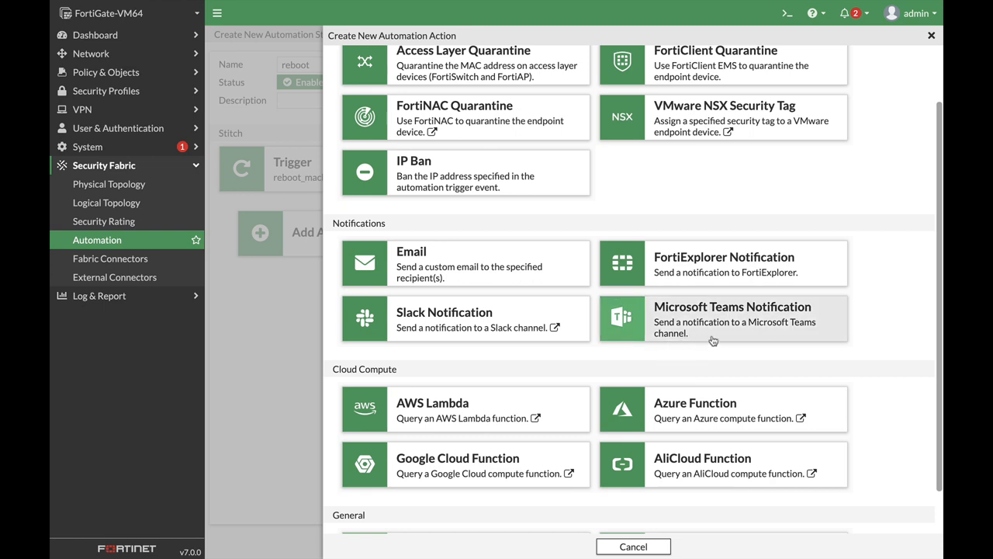
{"action": "mouse_move", "coordinate": [481, 339]}
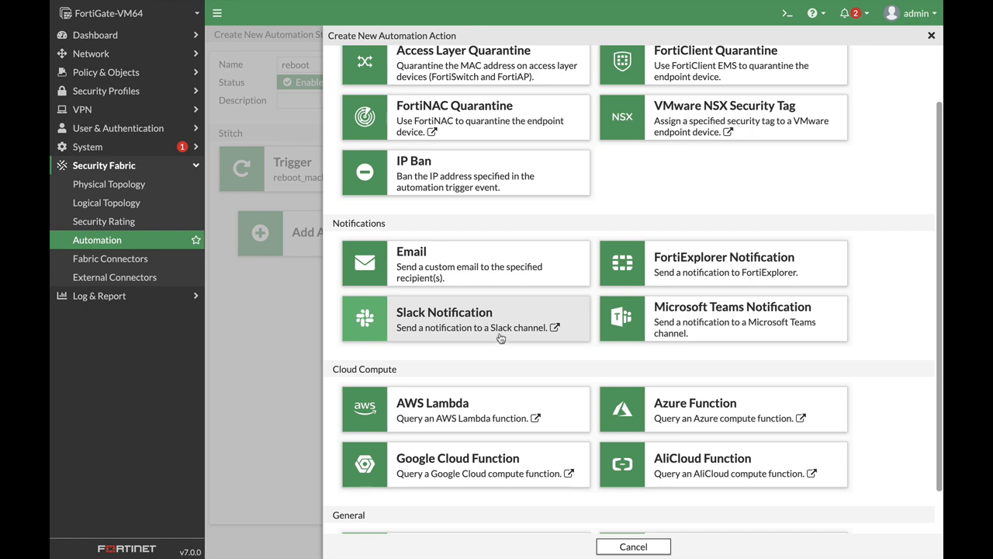
{"action": "mouse_move", "coordinate": [469, 345]}
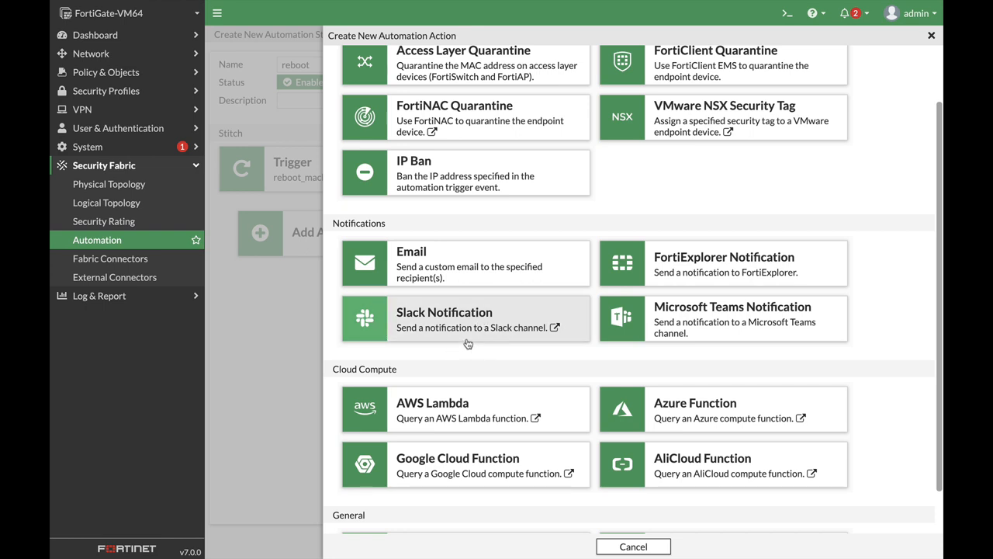
{"action": "scroll", "scroll_direction": "up", "scroll_amount": 3}
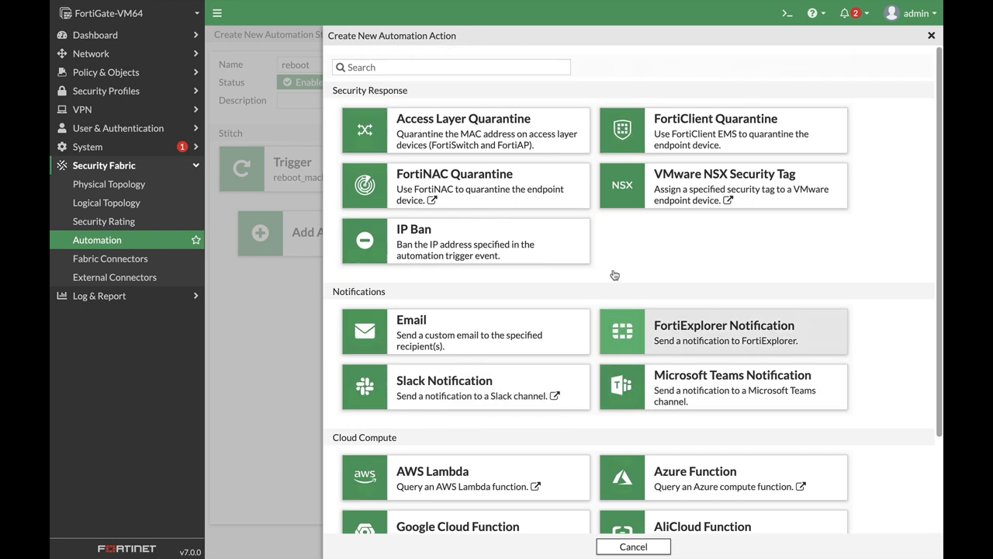
Step: Start an Email action and enable its replacement message template
{"action": "left_click", "coordinate": [466, 332]}
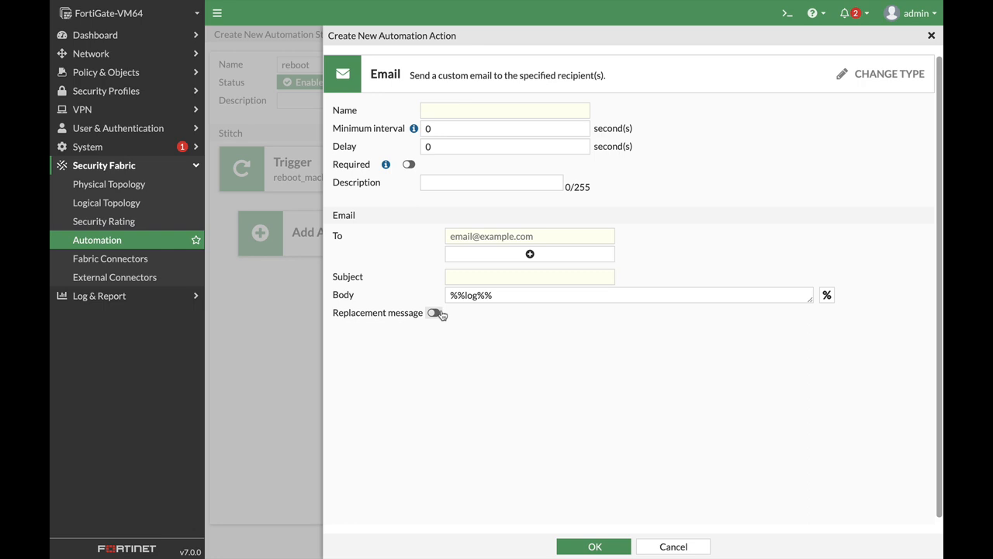
{"action": "mouse_move", "coordinate": [438, 324]}
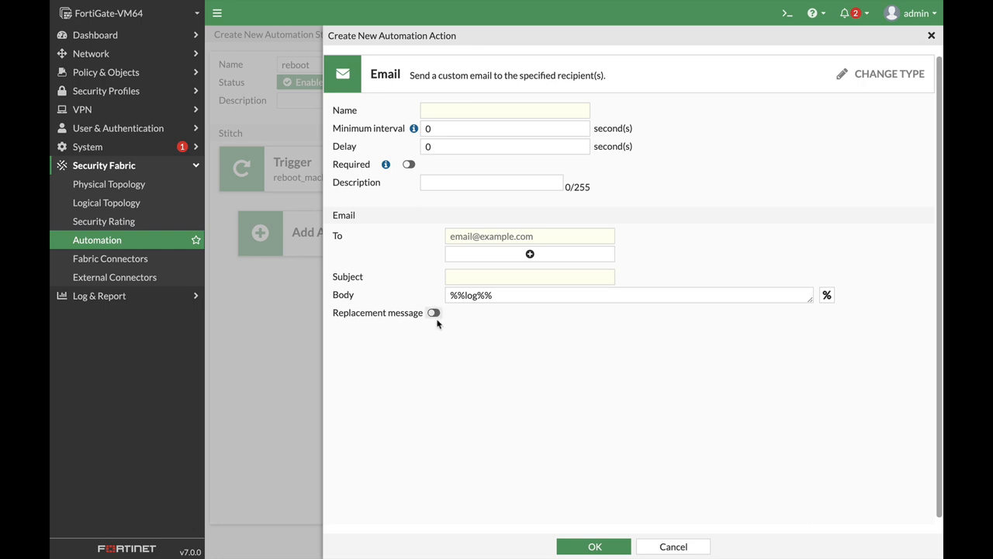
{"action": "left_click", "coordinate": [433, 312]}
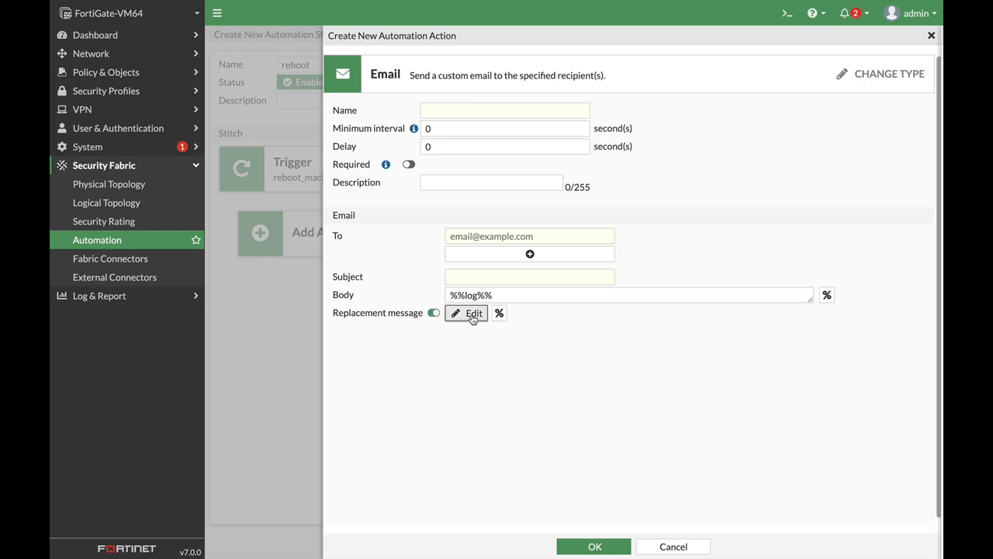
{"action": "left_click", "coordinate": [466, 313]}
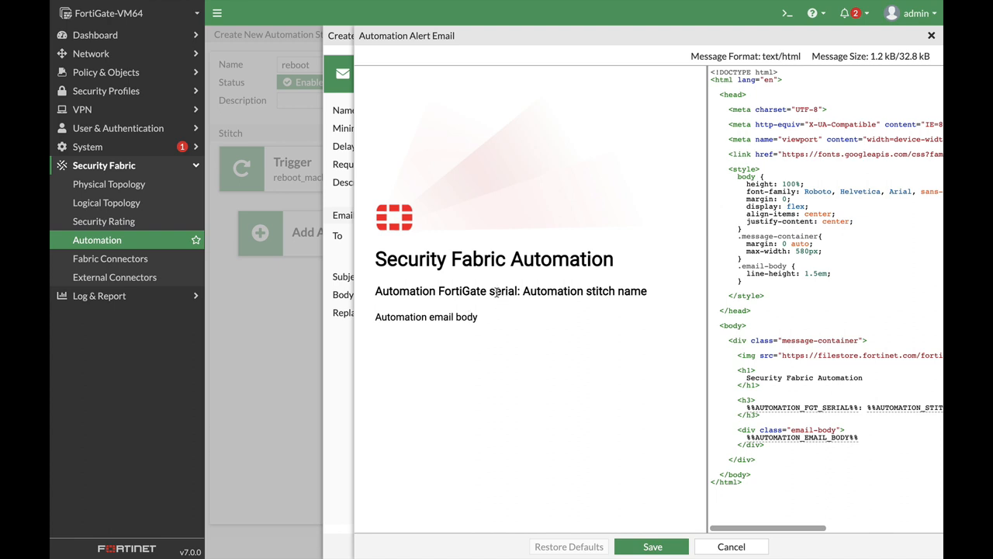
{"action": "mouse_move", "coordinate": [603, 541]}
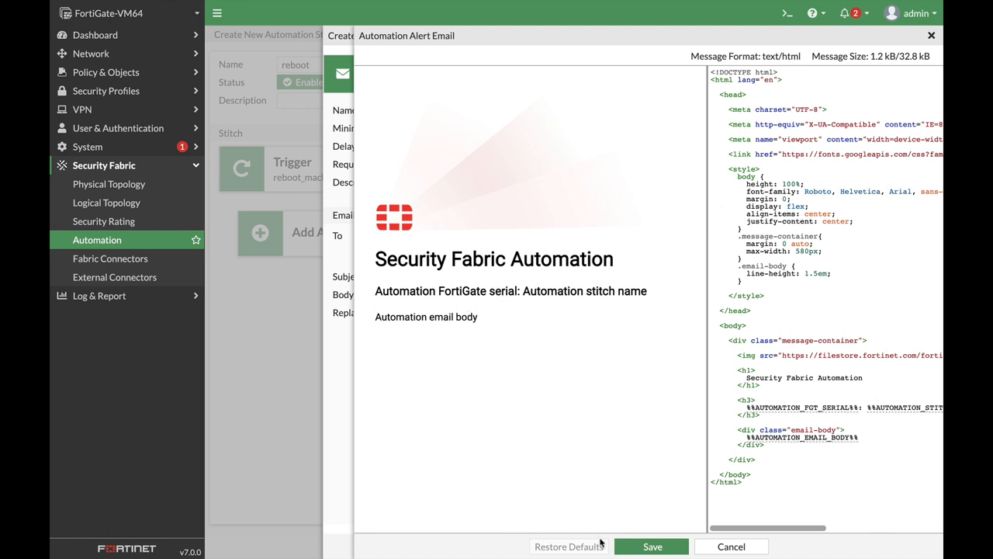
{"action": "left_click", "coordinate": [729, 546]}
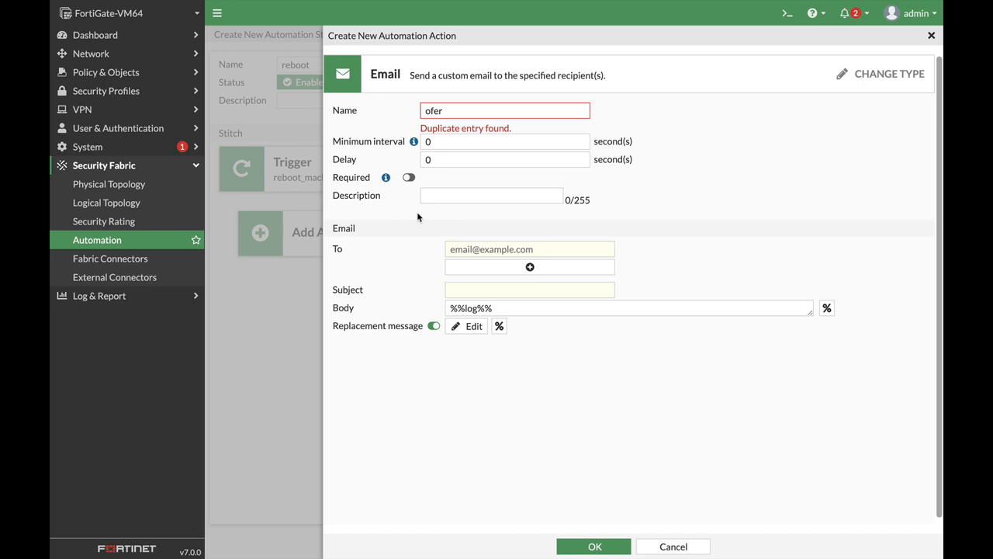
{"action": "left_click", "coordinate": [531, 249]}
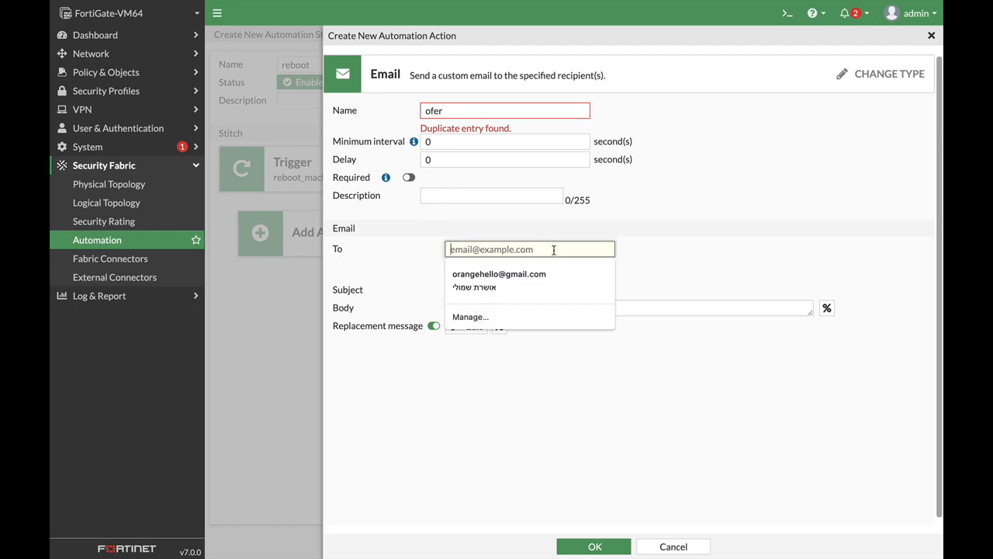
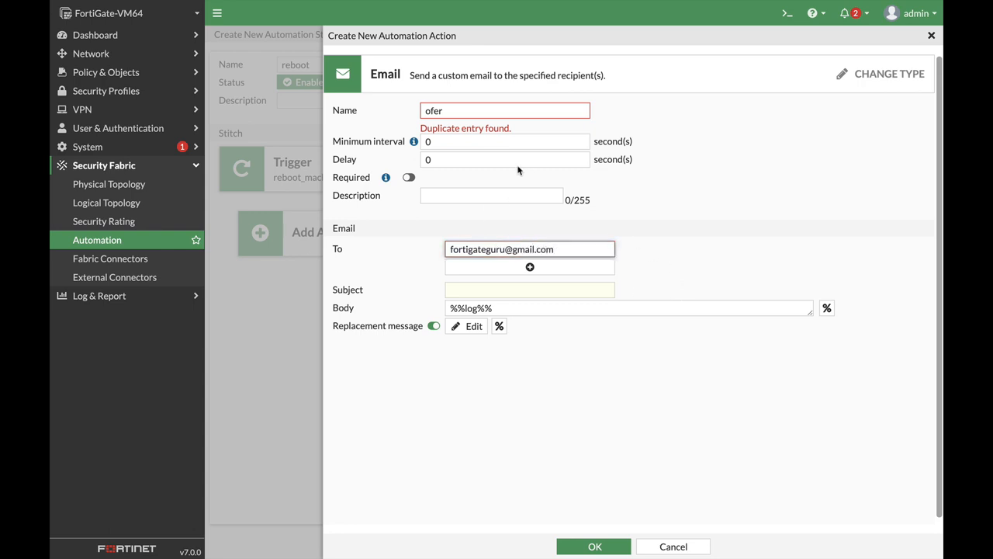
{"action": "left_click", "coordinate": [504, 110]}
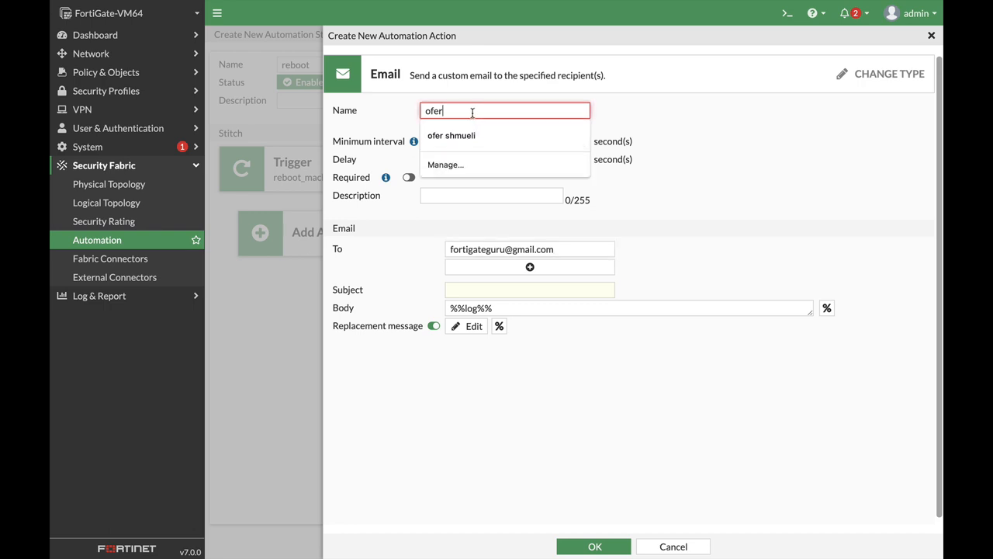
{"action": "type", "text": "1"}
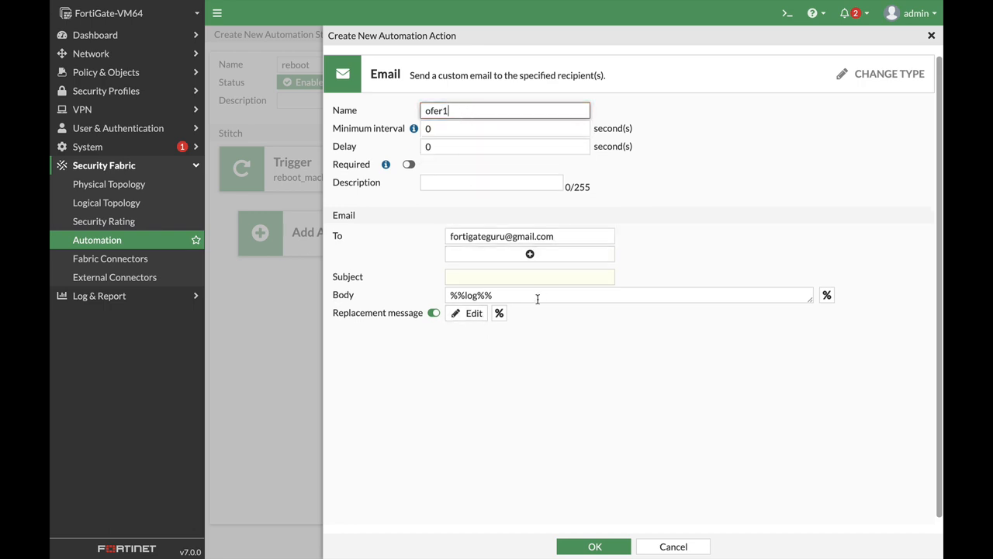
Step: Give the email the subject 'reboot_machine' and save the ofer1 action
{"action": "left_click", "coordinate": [531, 276]}
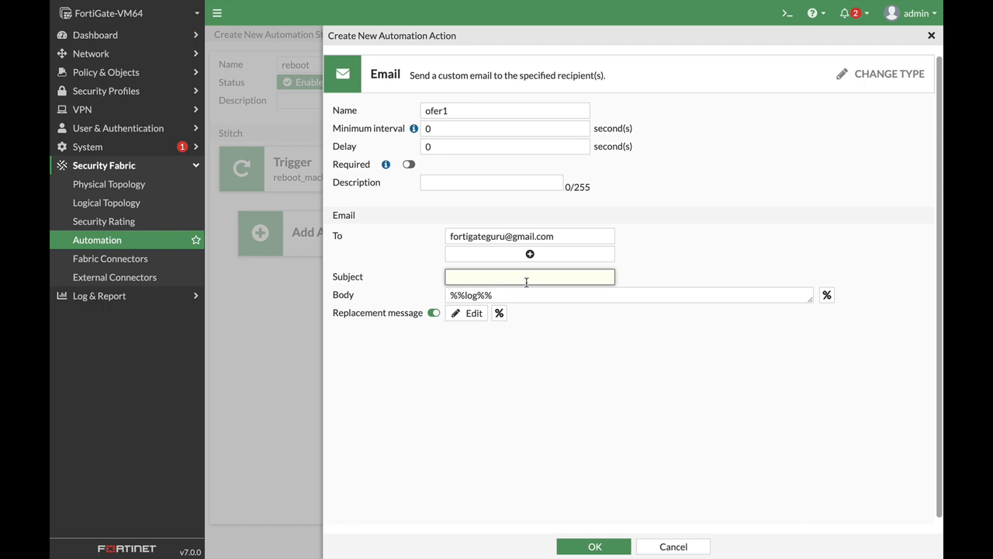
{"action": "type", "text": "reboot"}
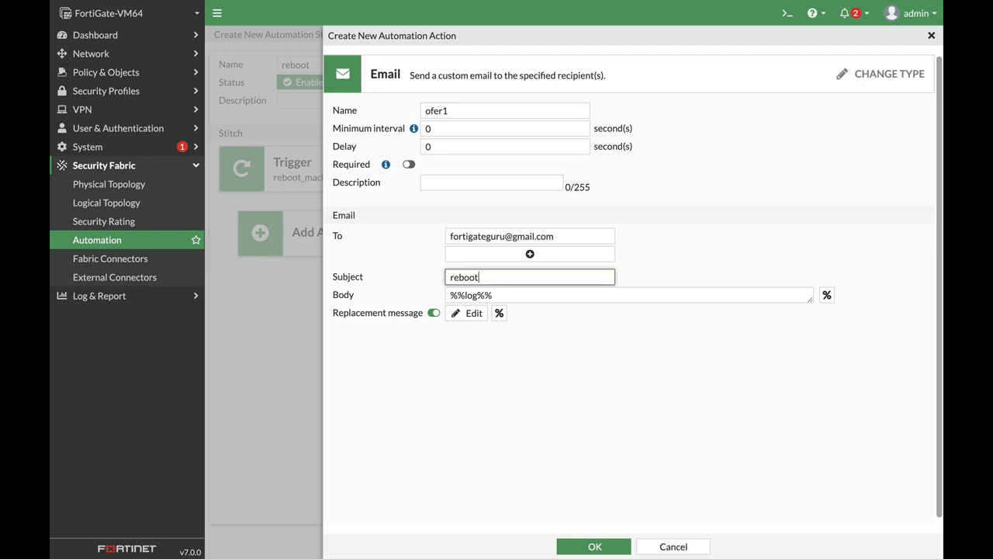
{"action": "type", "text": "_machi"}
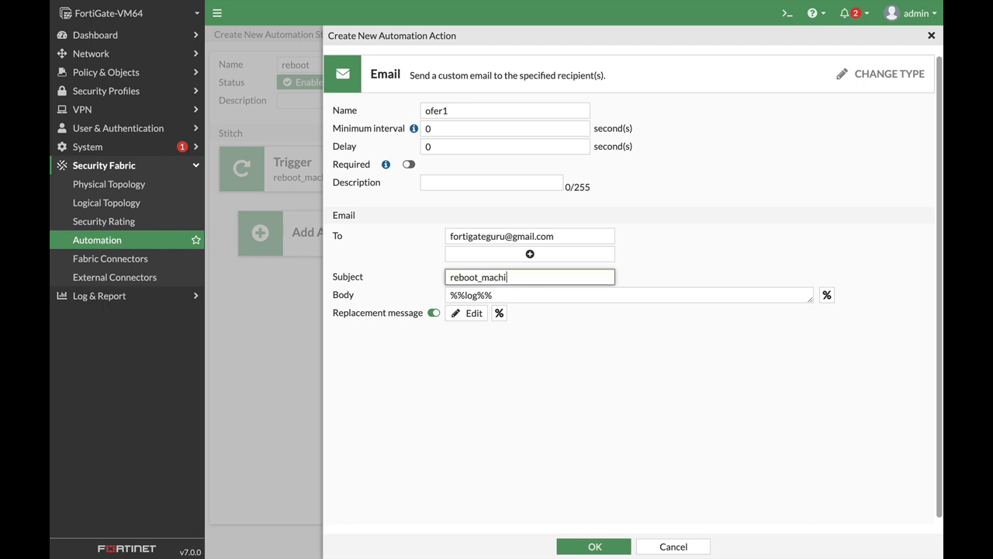
{"action": "type", "text": "ne"}
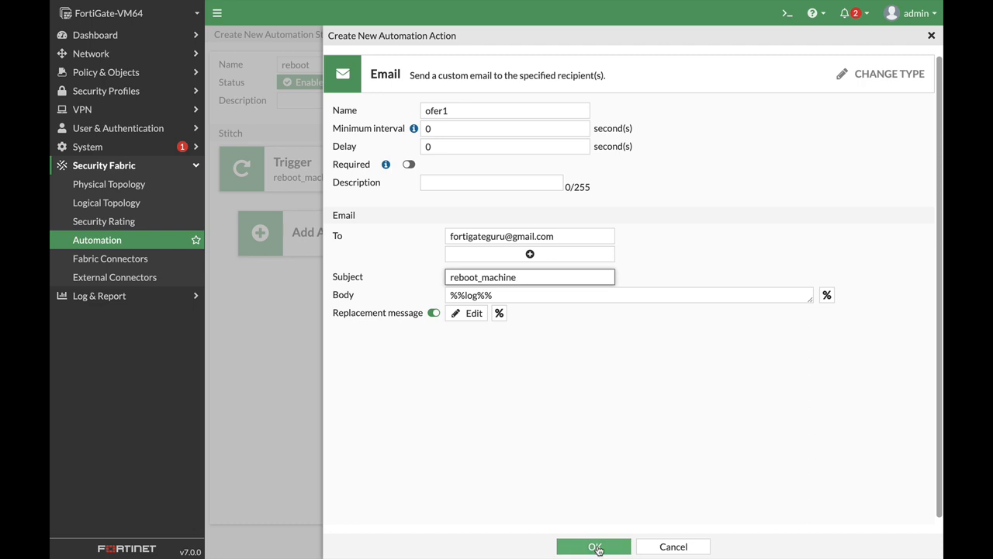
{"action": "left_click", "coordinate": [593, 546]}
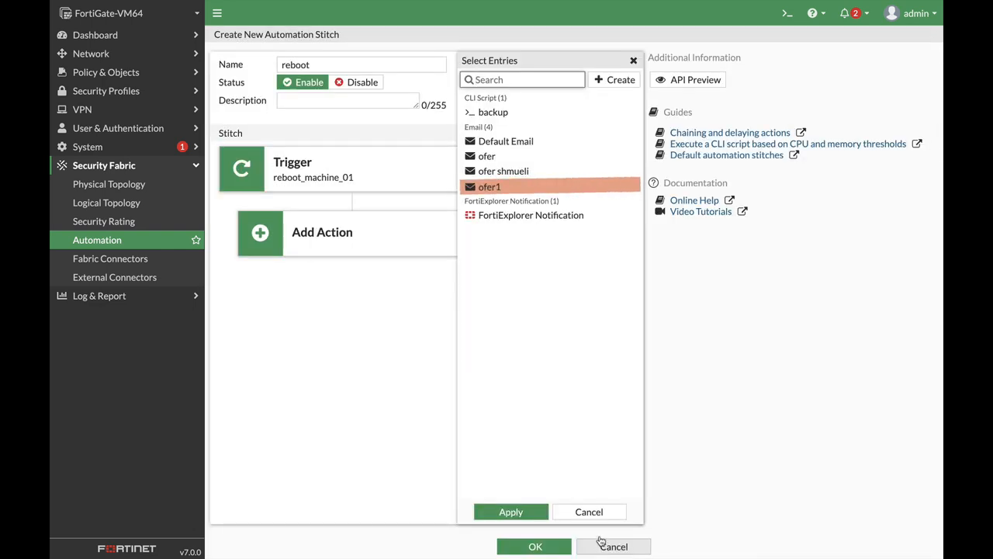
Step: Add ofer1 to the stitch and start a CLI script action 'get system' as prof_admin
{"action": "left_click", "coordinate": [511, 512]}
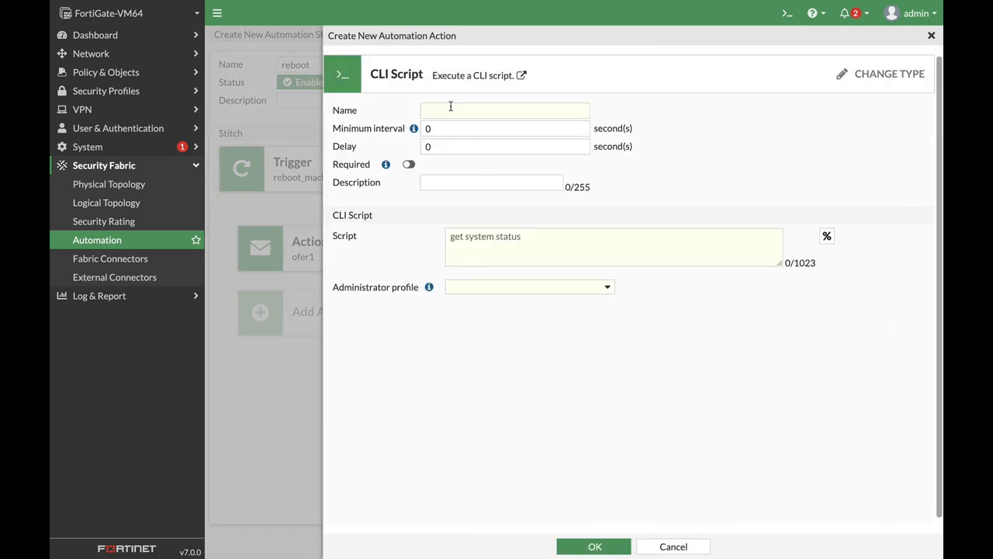
{"action": "type", "text": "get sys"}
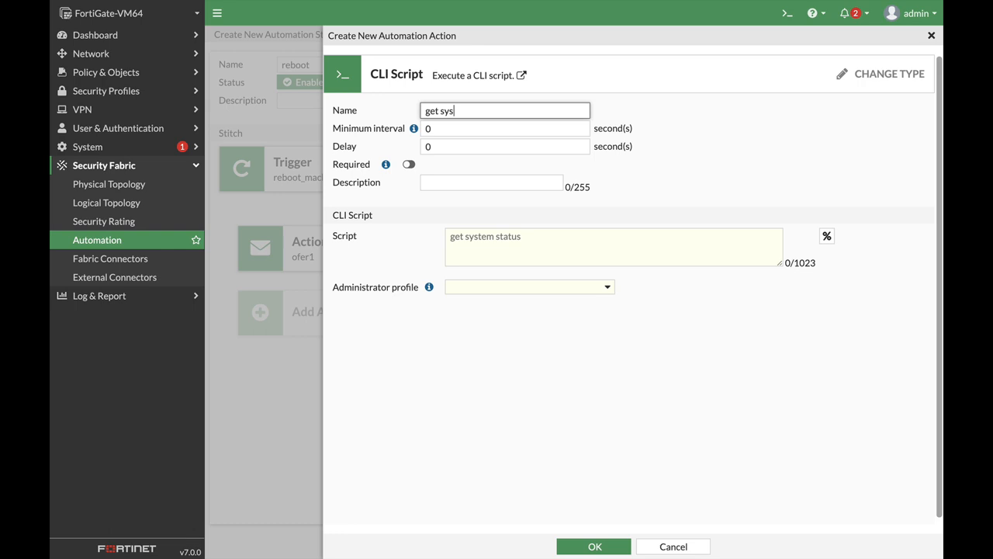
{"action": "type", "text": "tem"}
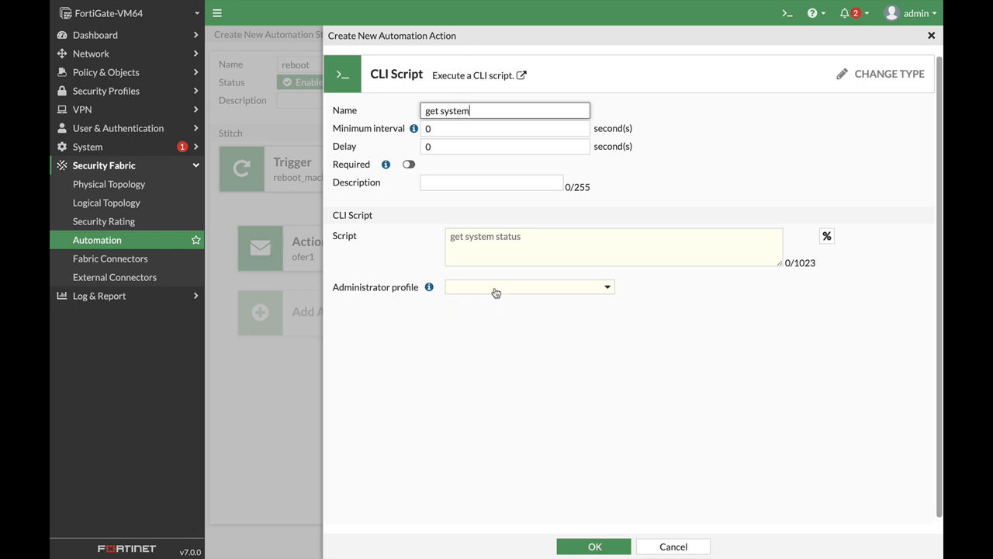
{"action": "left_click", "coordinate": [531, 285]}
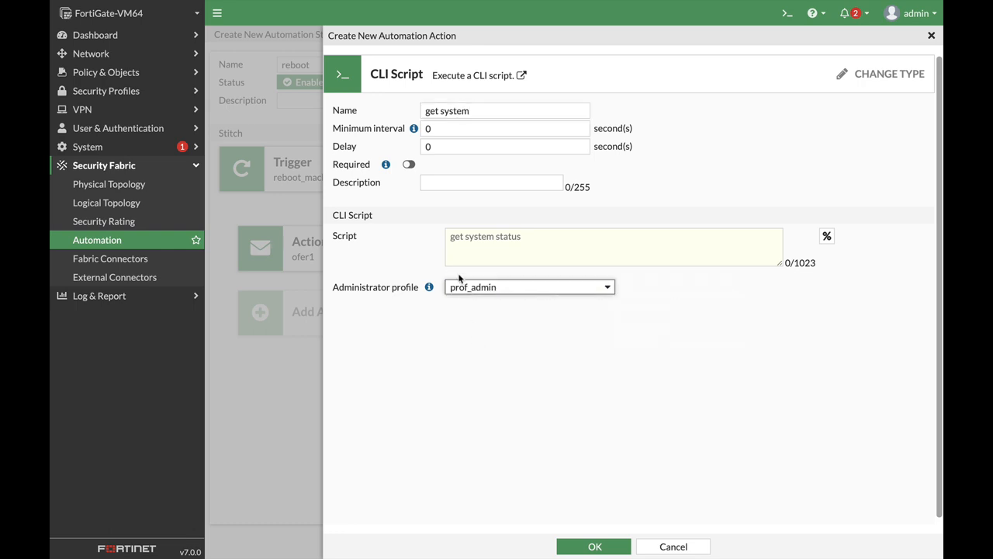
Step: Change the script command to 'get system settings'
{"action": "left_click", "coordinate": [613, 247]}
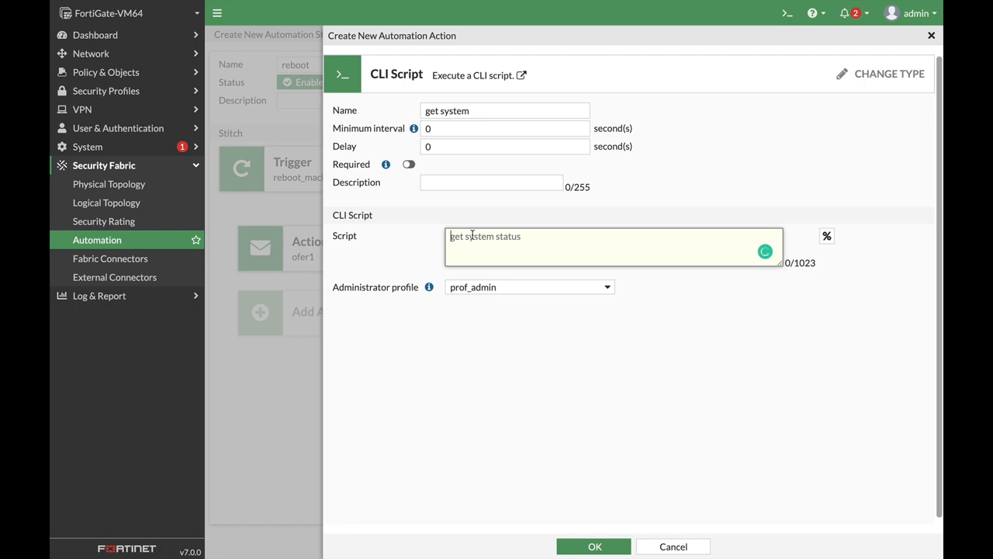
{"action": "key", "text": "Backspace"}
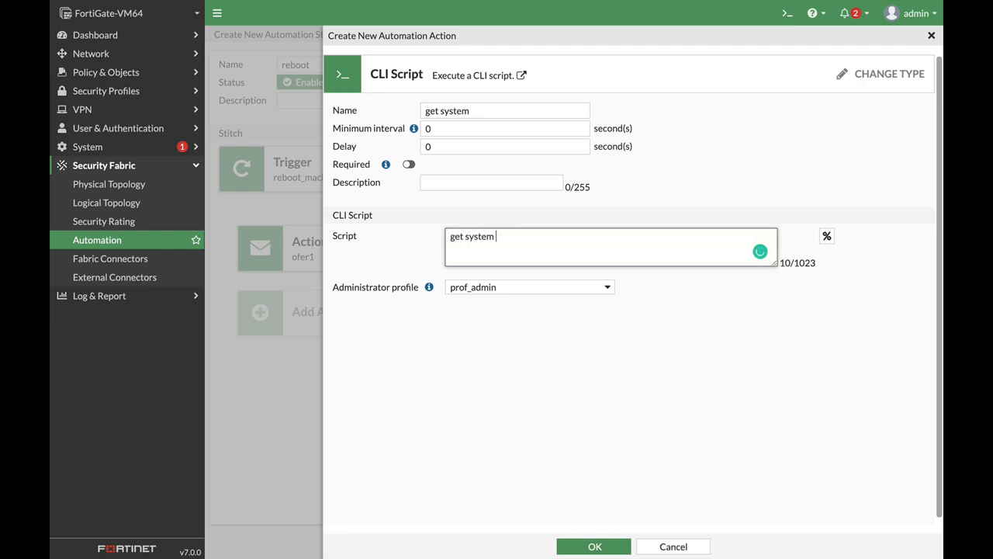
{"action": "type", "text": "settin"}
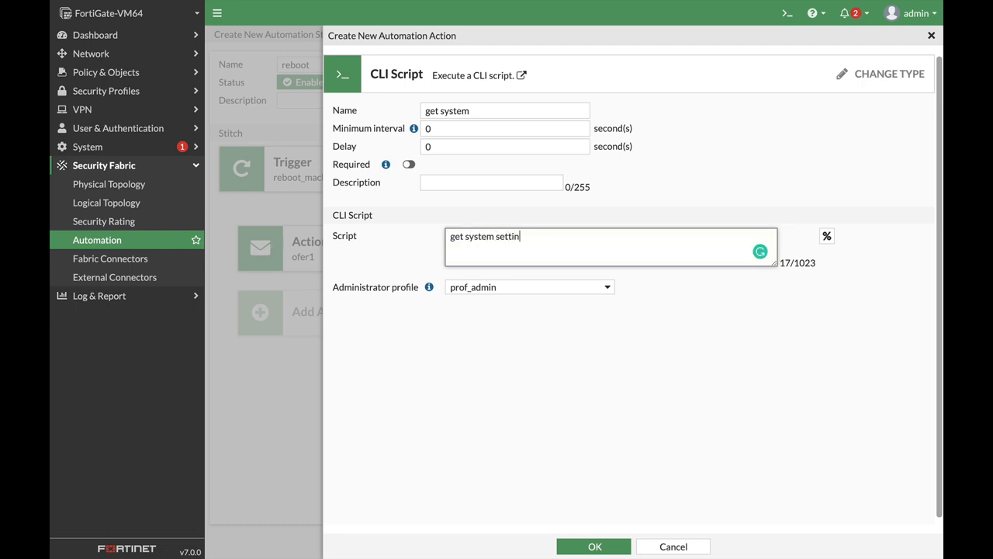
{"action": "type", "text": "gs"}
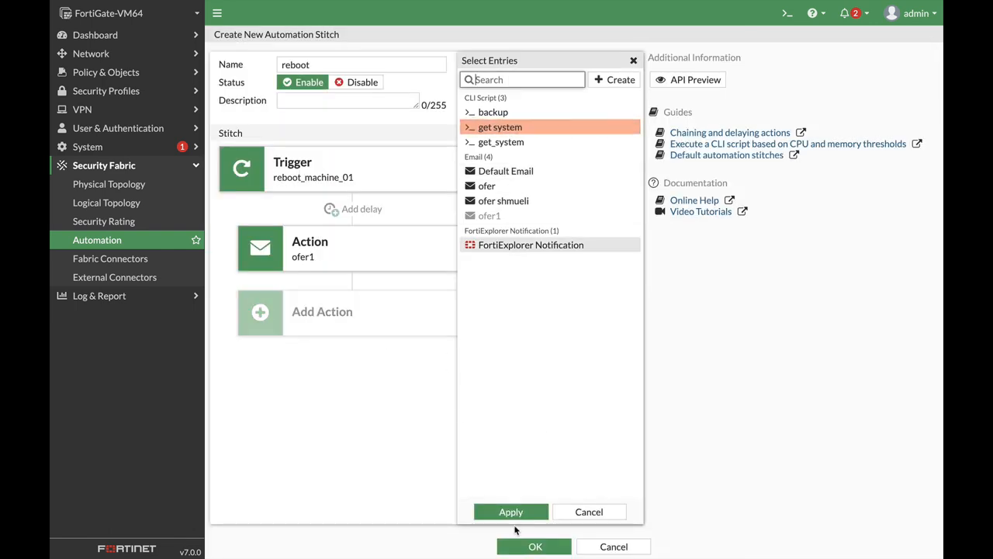
Step: Add the 'get system' script action to the reboot stitch
{"action": "left_click", "coordinate": [511, 513]}
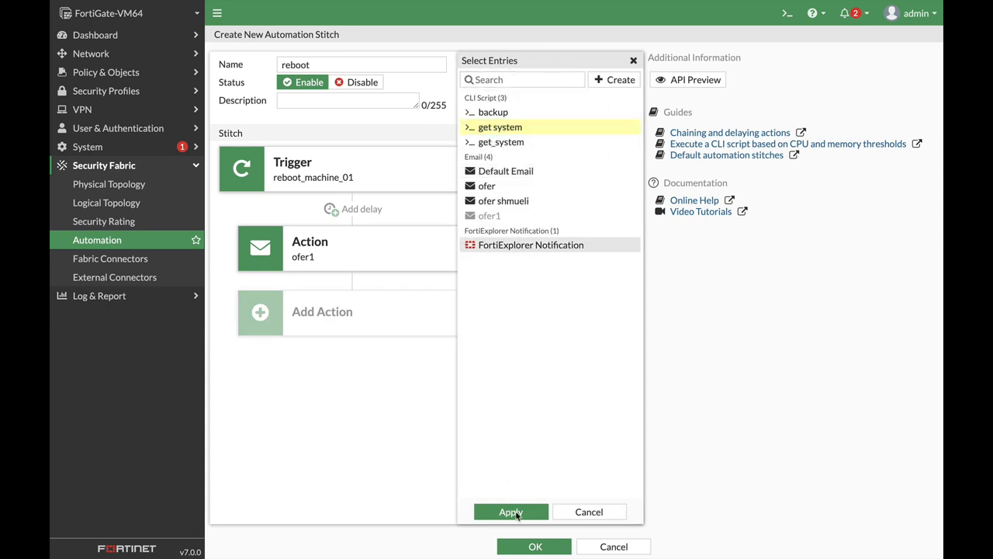
{"action": "left_click", "coordinate": [510, 512]}
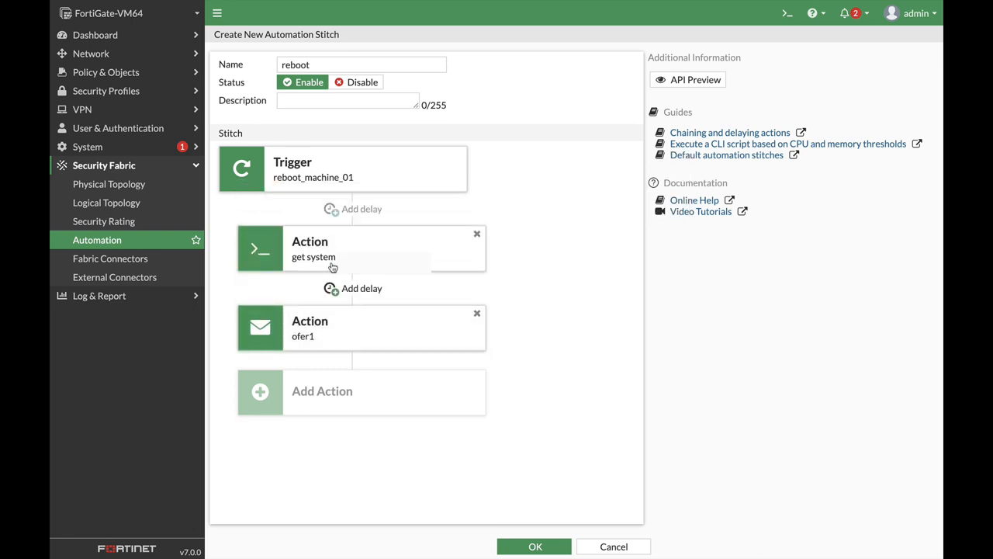
{"action": "mouse_move", "coordinate": [334, 335]}
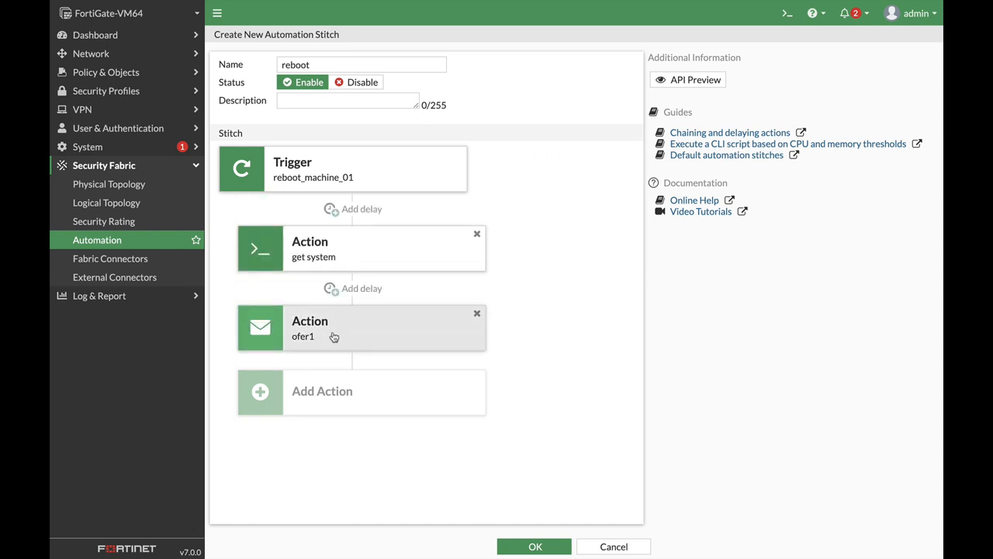